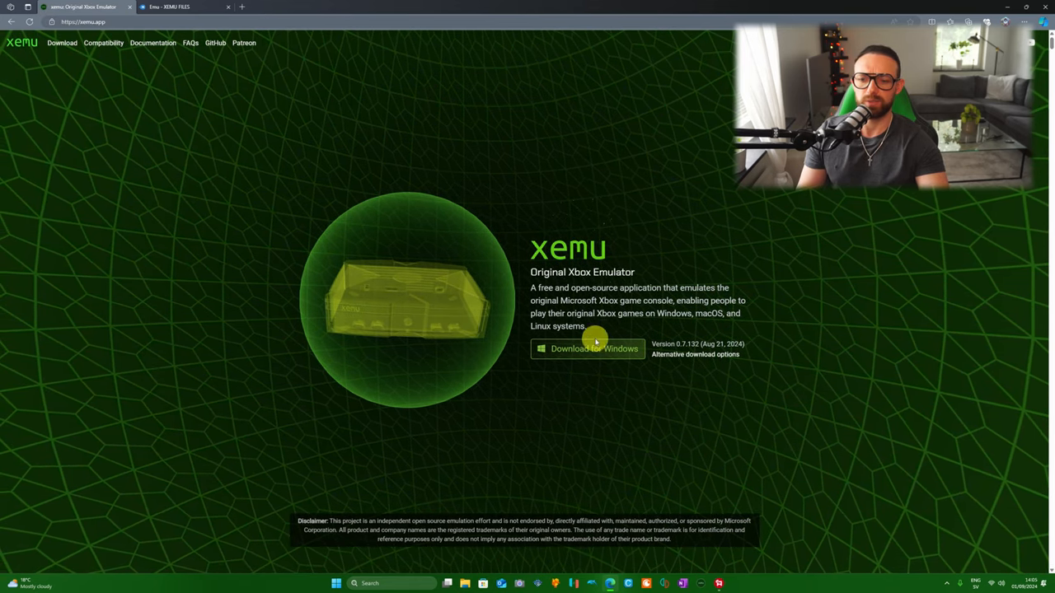
{"action": "mouse_move", "coordinate": [600, 401]}
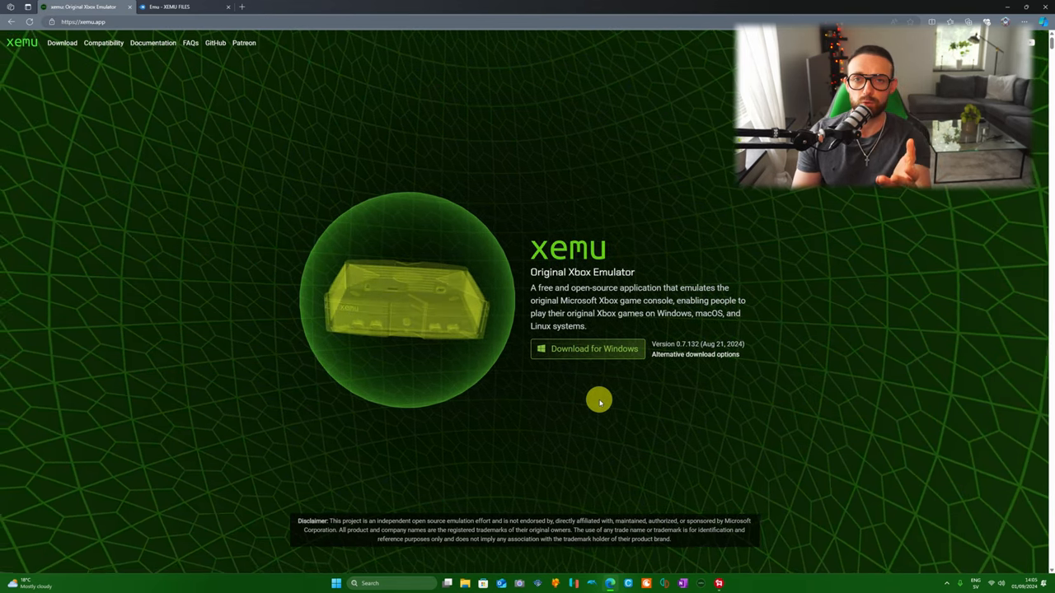
{"action": "mouse_move", "coordinate": [500, 300]}
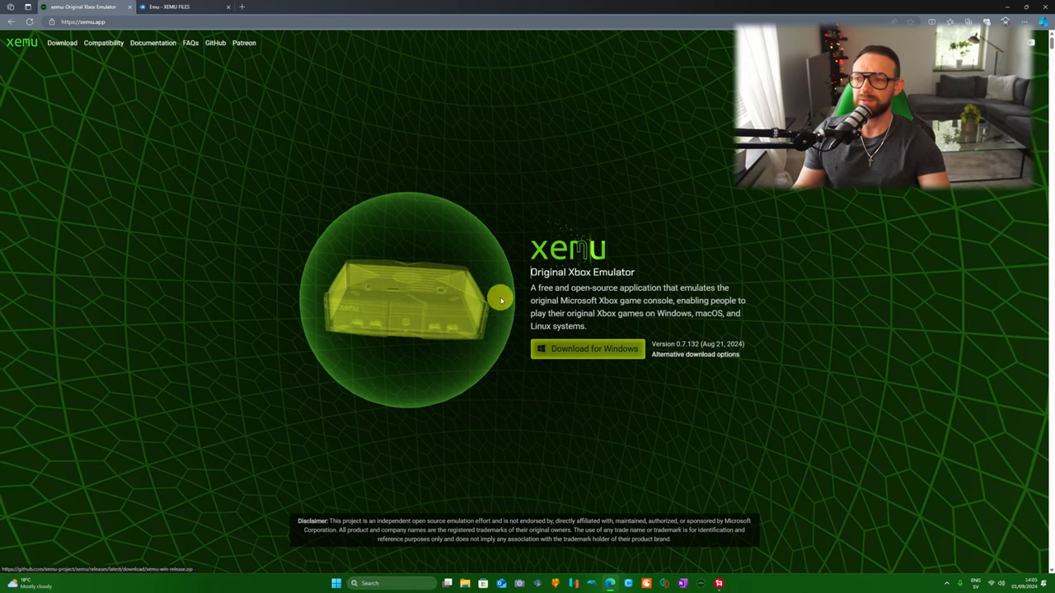
{"action": "mouse_move", "coordinate": [194, 29]}
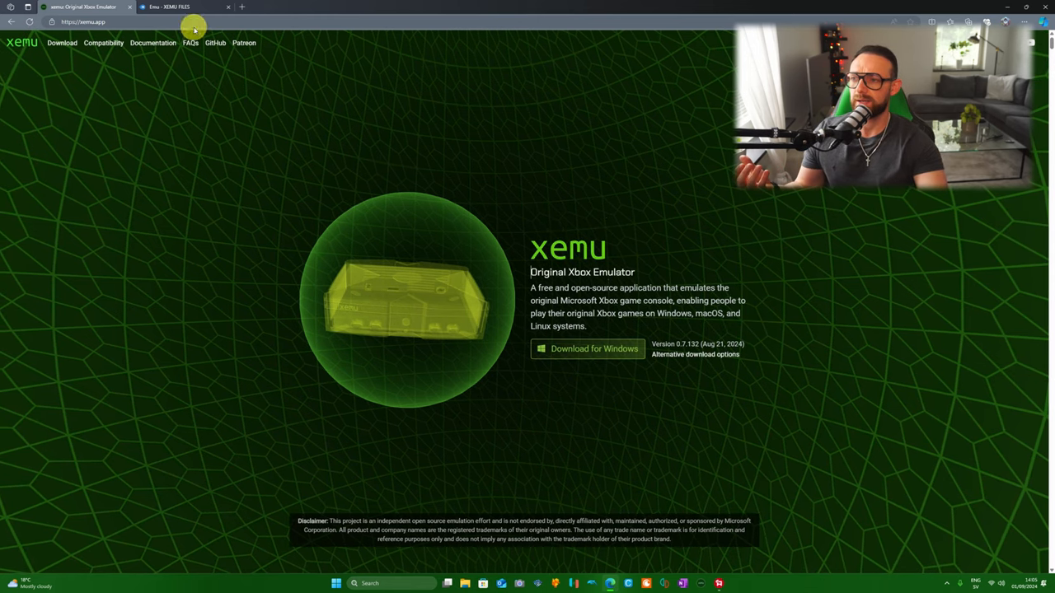
Show the MediaFire download page for the Emu - XEMU FILES ZIP, then minimize the browser.
{"action": "left_click", "coordinate": [173, 7]}
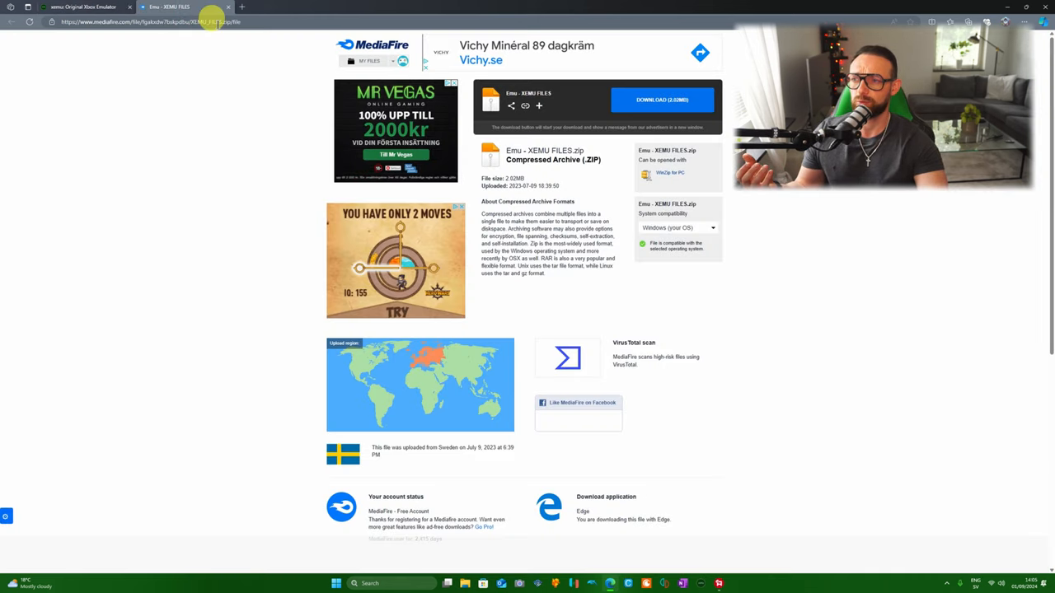
{"action": "mouse_move", "coordinate": [789, 354]}
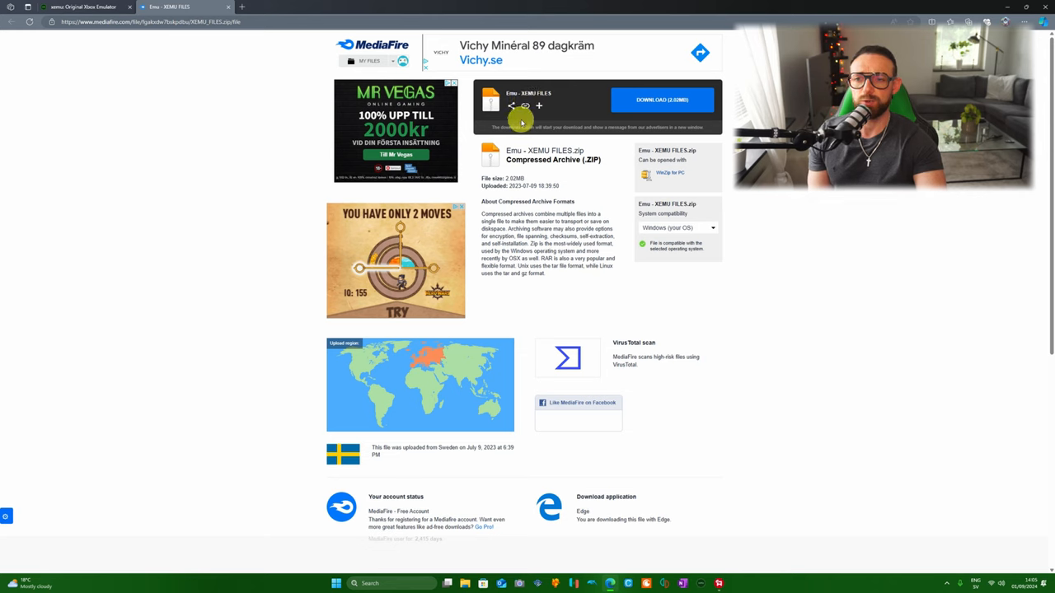
{"action": "left_click", "coordinate": [662, 98]}
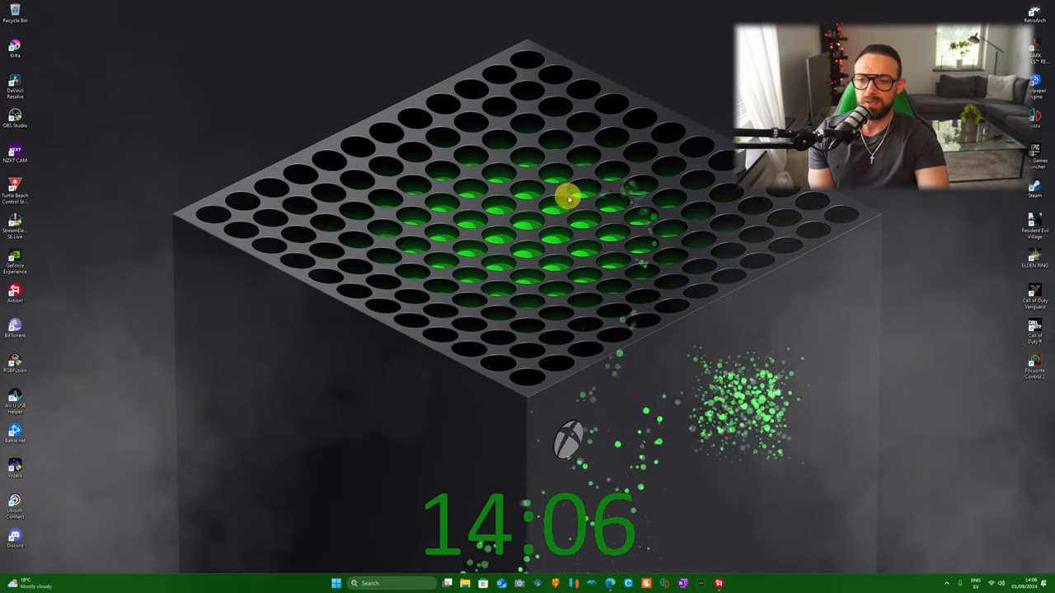
Add a new folder called Xbox to the Windows desktop.
{"action": "right_click", "coordinate": [536, 185]}
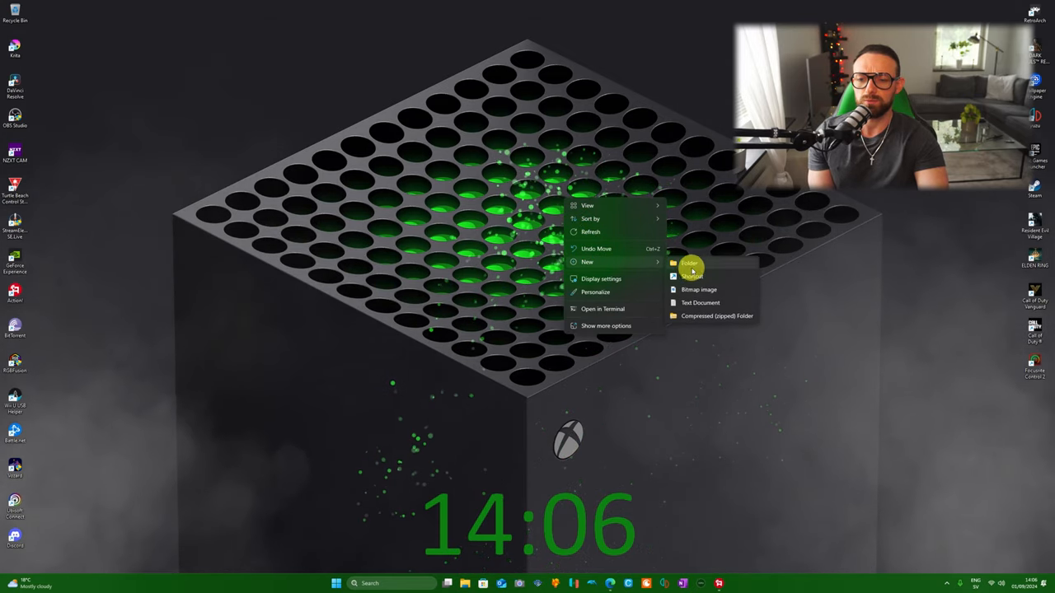
{"action": "left_click", "coordinate": [689, 263]}
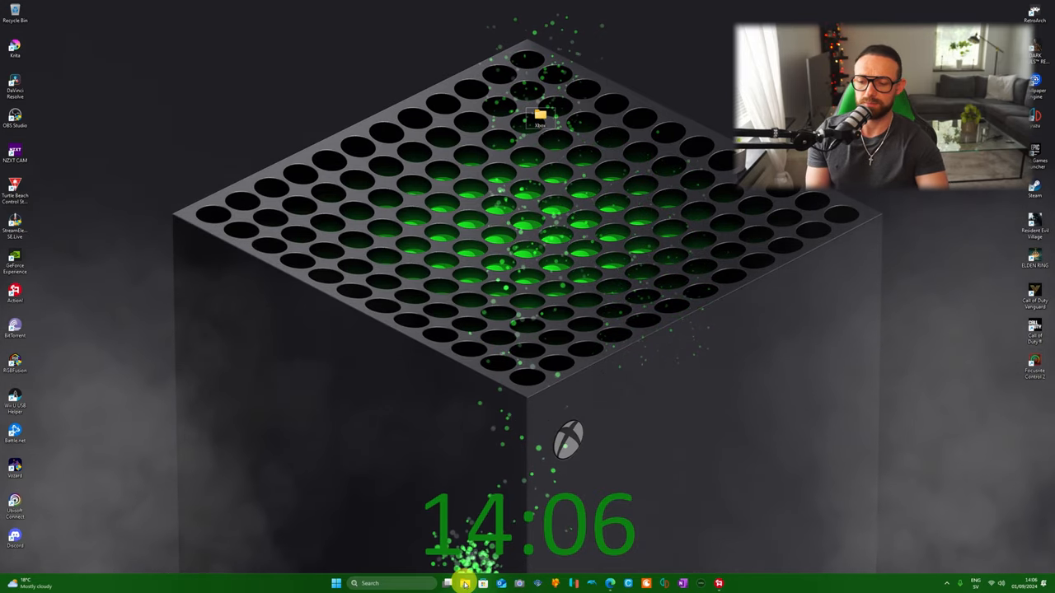
Drag the xemu-win-release and Emu - XEMU FILES zips from Downloads into the desktop Xbox folder.
{"action": "left_click", "coordinate": [465, 583]}
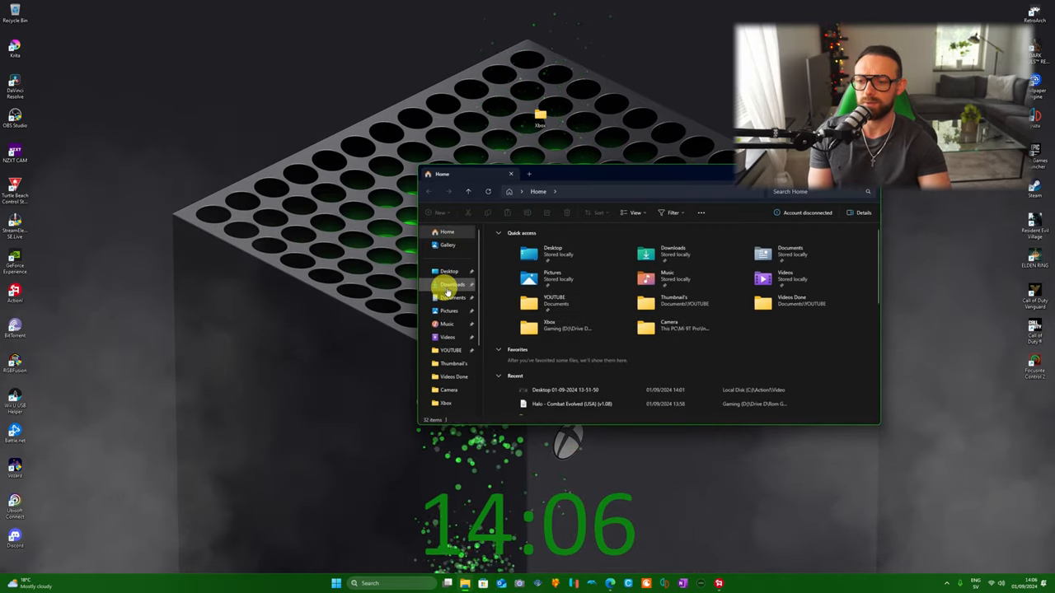
{"action": "left_click", "coordinate": [451, 284]}
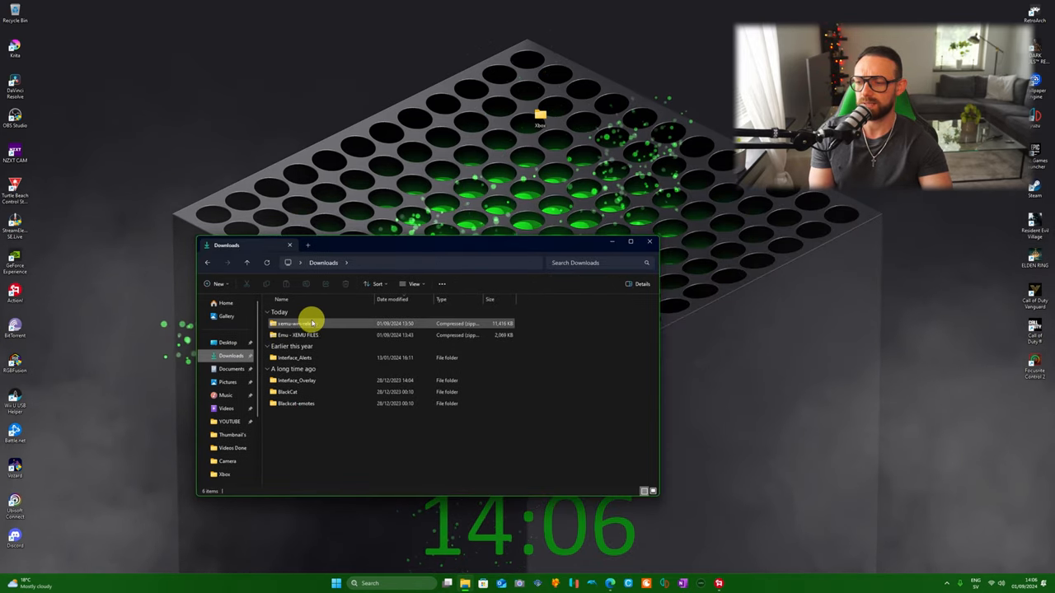
{"action": "left_click", "coordinate": [309, 335]}
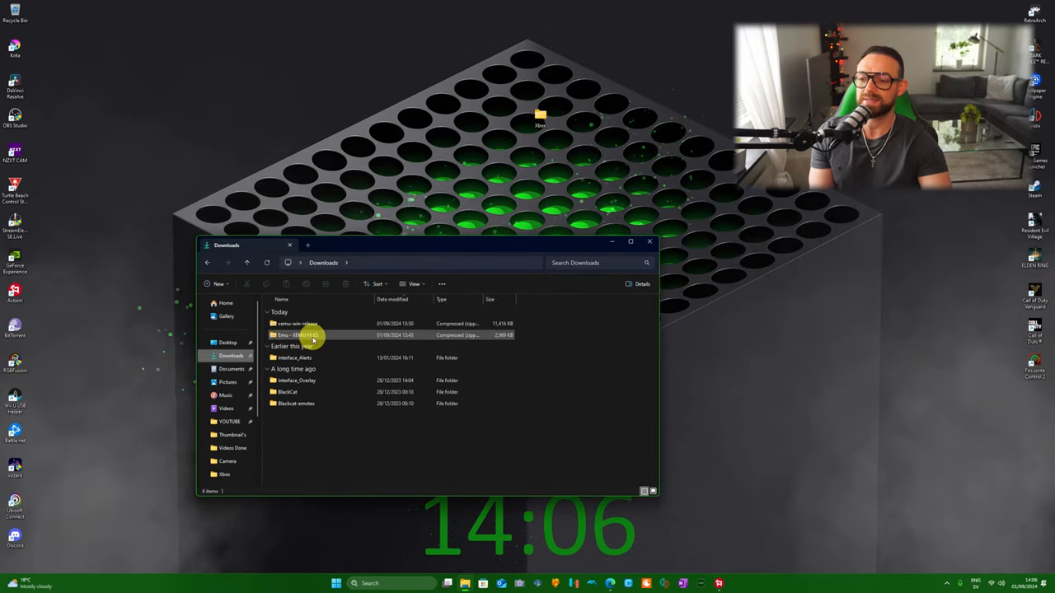
{"action": "left_click_drag", "start_coordinate": [313, 335], "coordinate": [554, 116]}
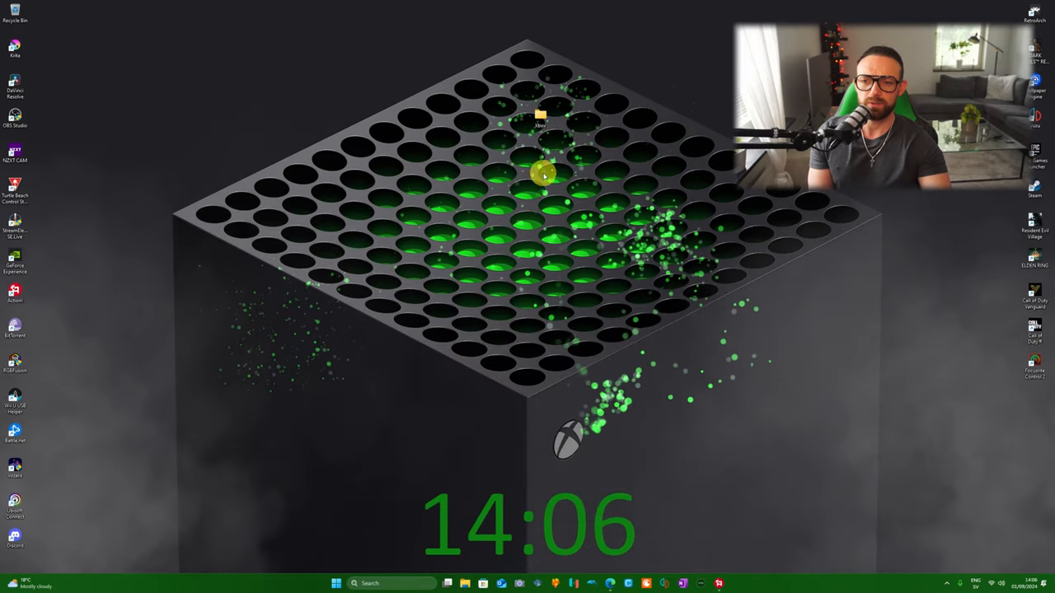
Inside Xbox, Extract All on xemu-win-release.zip to get LICENSE and the xemu app.
{"action": "double_click", "coordinate": [540, 116]}
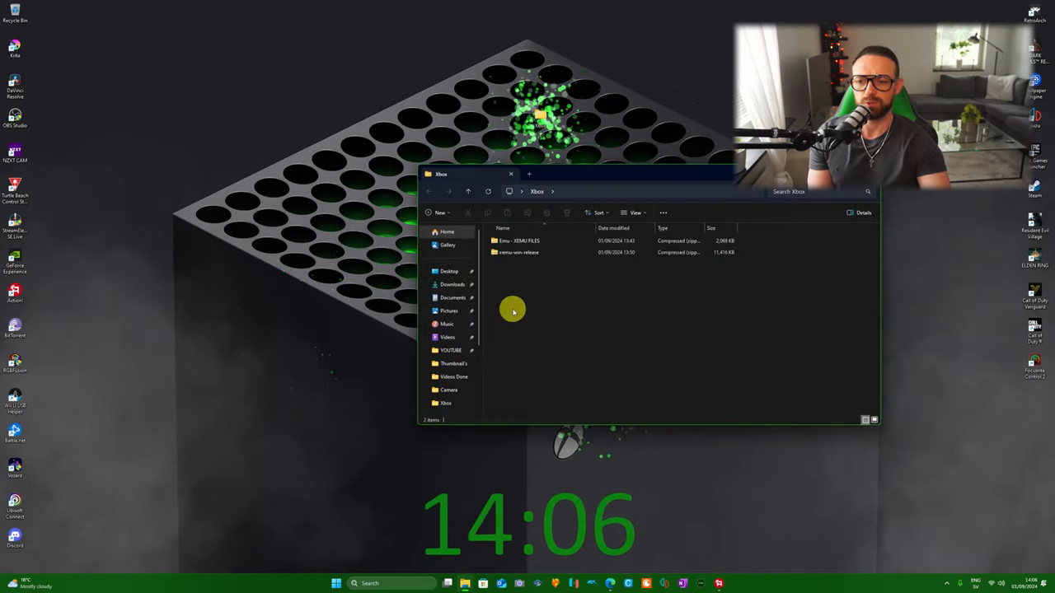
{"action": "mouse_move", "coordinate": [515, 252]}
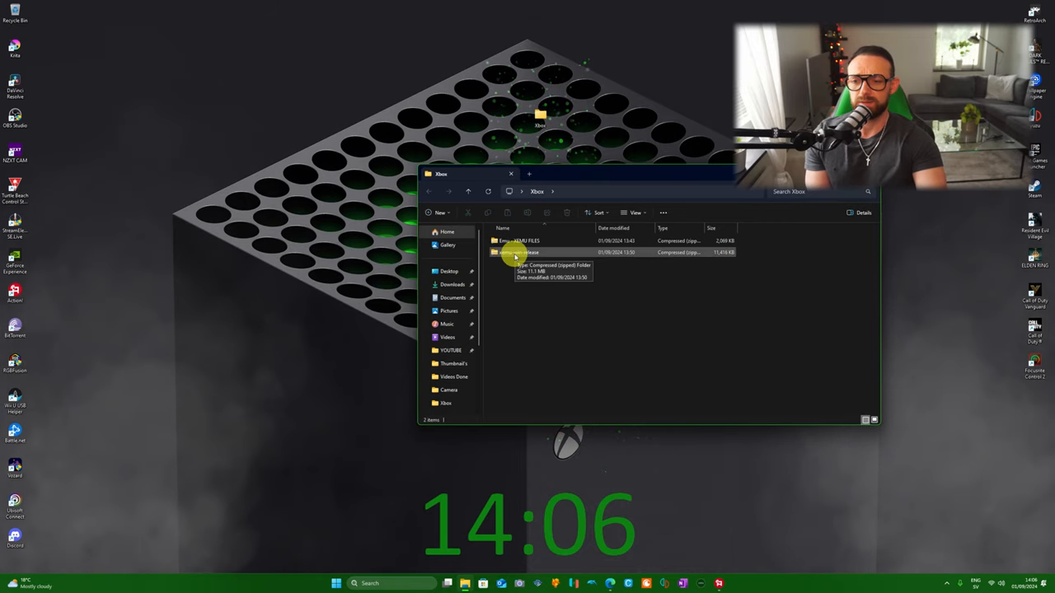
{"action": "right_click", "coordinate": [518, 252]}
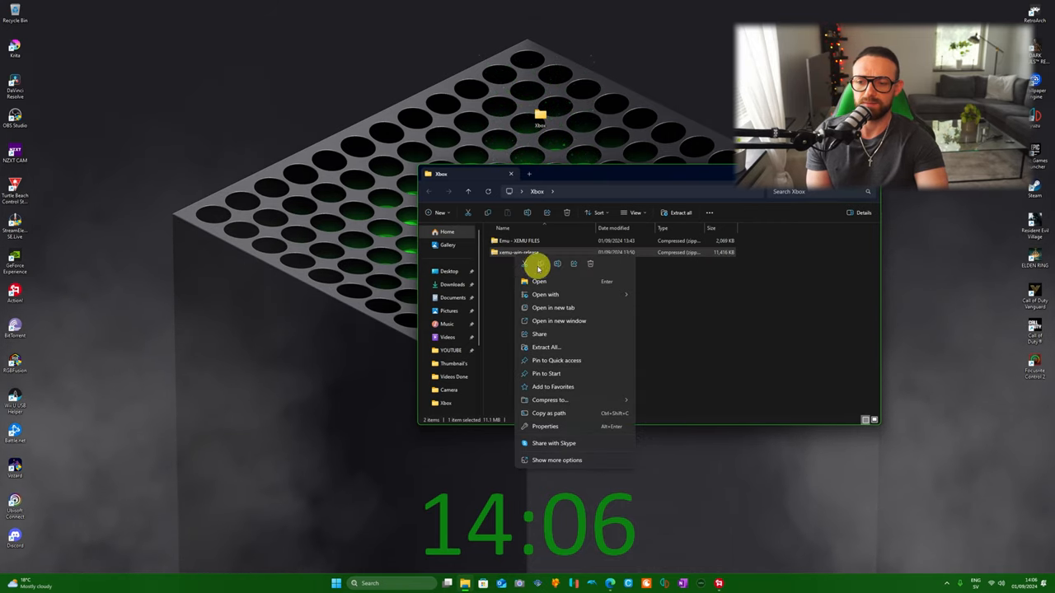
{"action": "left_click", "coordinate": [546, 347]}
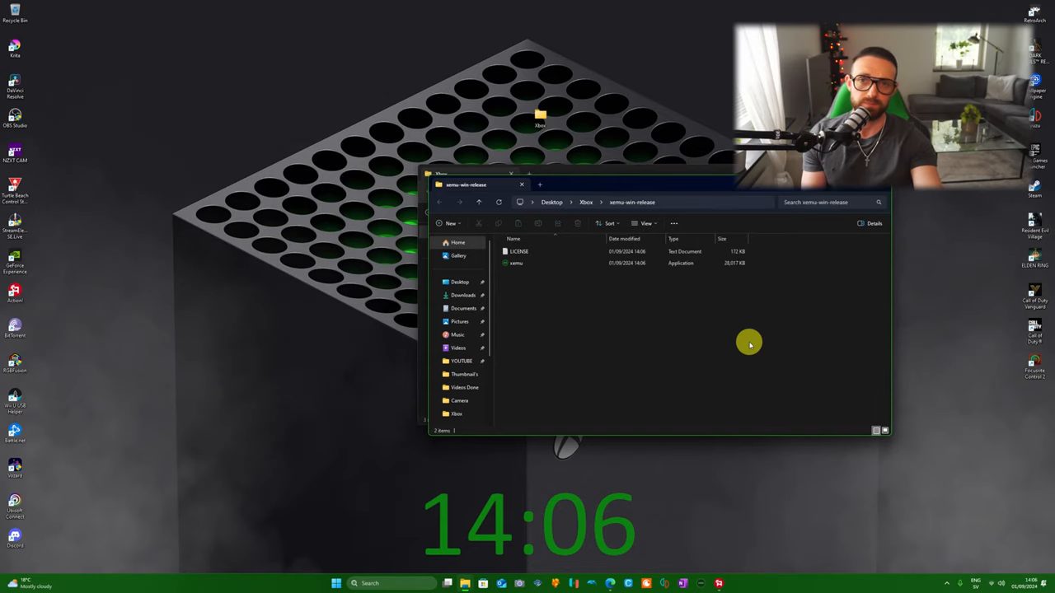
{"action": "mouse_move", "coordinate": [641, 333]}
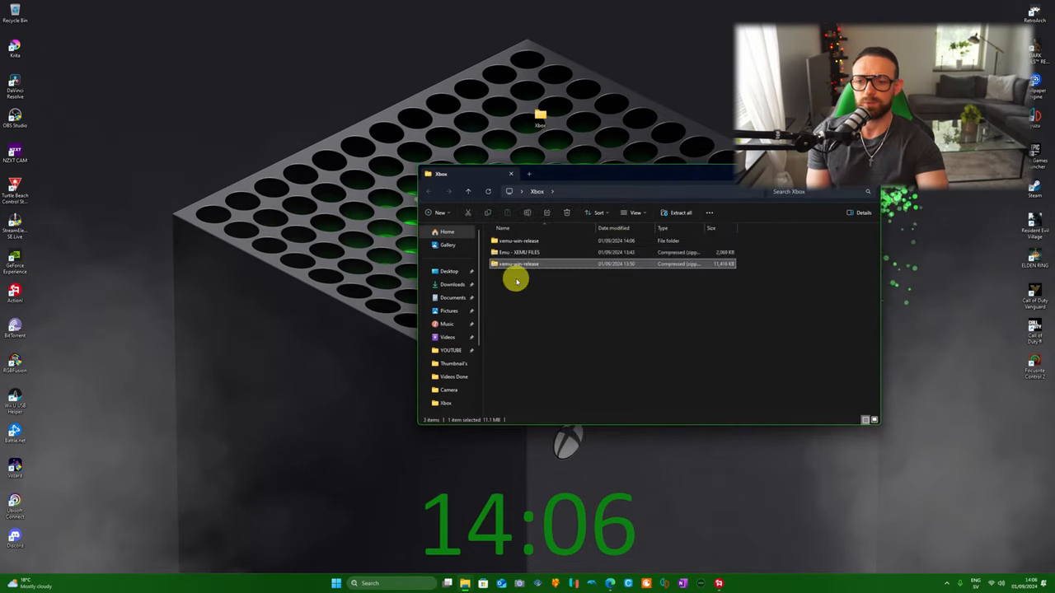
{"action": "mouse_move", "coordinate": [518, 270]}
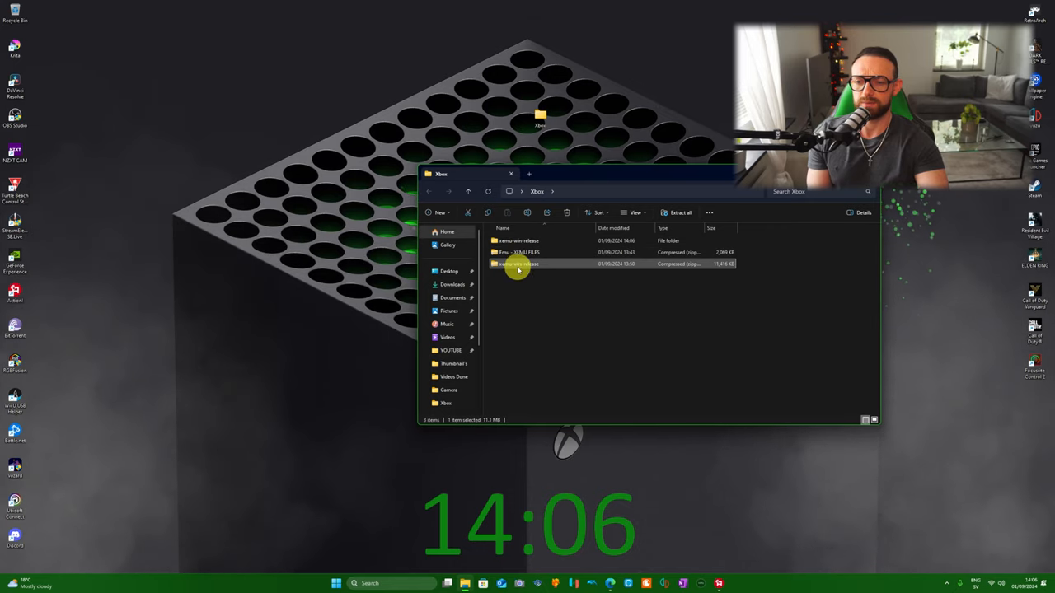
Extract Emu - XEMU FILES.zip into its suggested folder inside Xbox.
{"action": "left_click", "coordinate": [517, 252]}
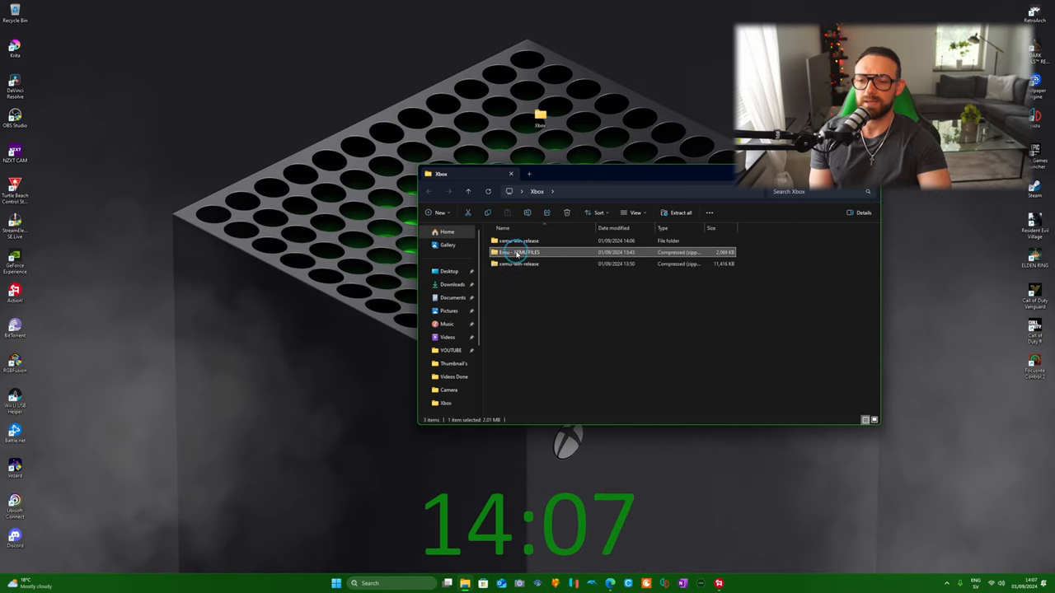
{"action": "left_click", "coordinate": [679, 213]}
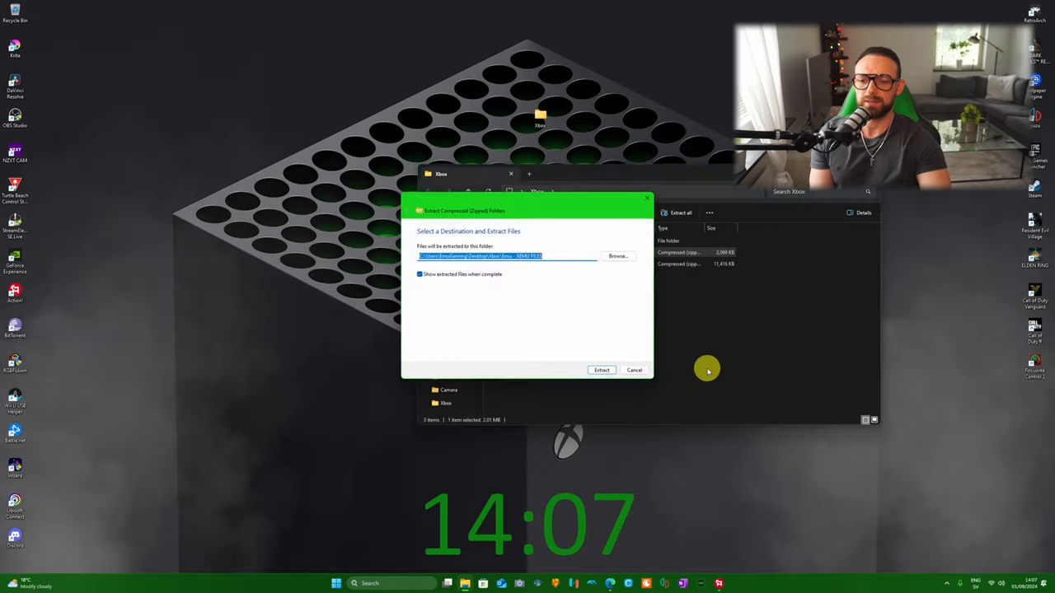
{"action": "left_click", "coordinate": [601, 369]}
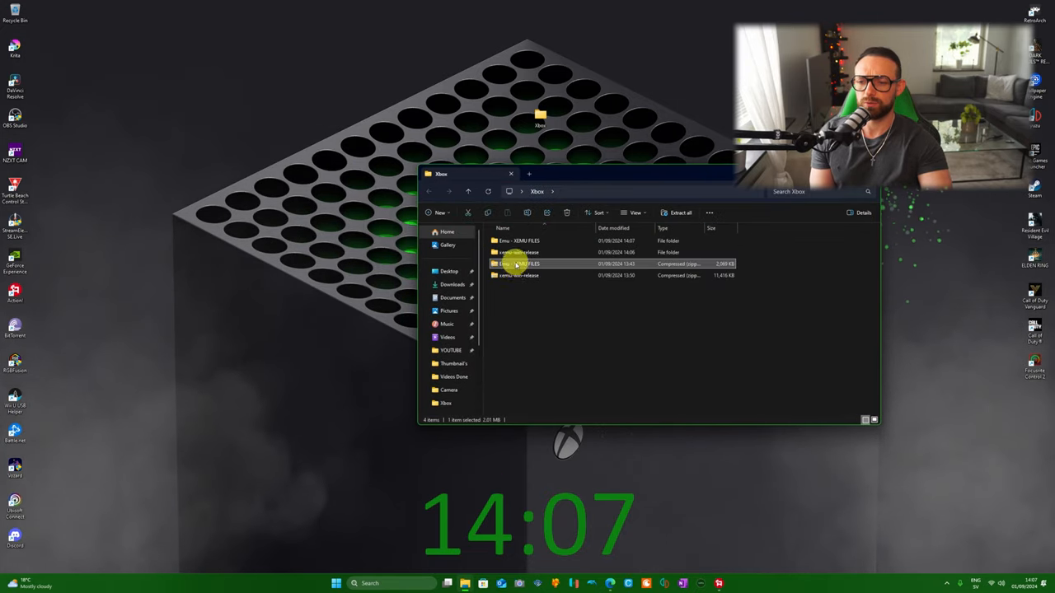
Move both zip archives out to the desktop, leaving the two extracted folders.
{"action": "left_click_drag", "start_coordinate": [518, 264], "coordinate": [90, 25]}
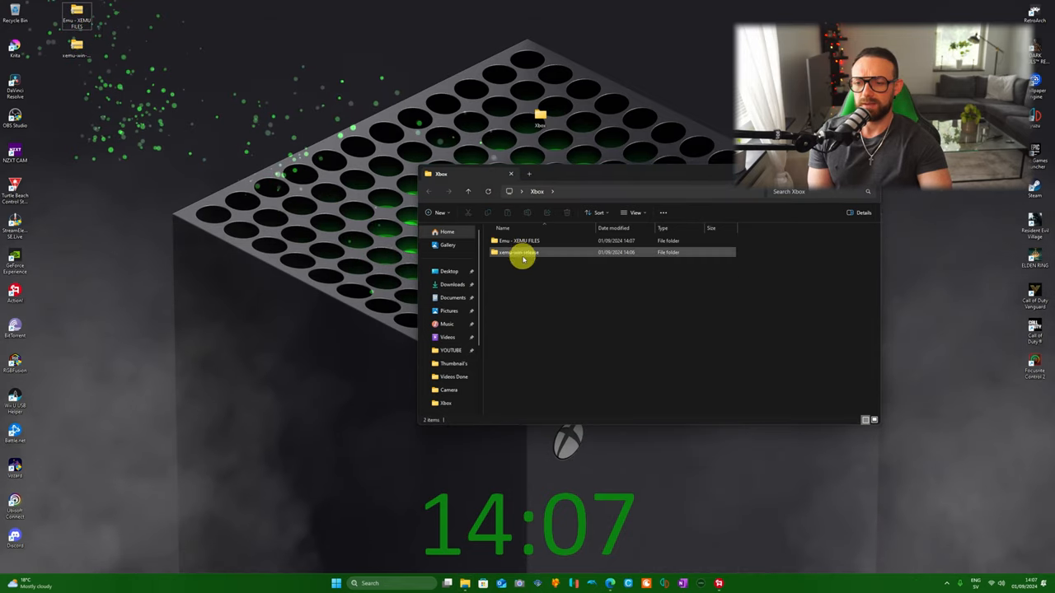
{"action": "left_click", "coordinate": [520, 240]}
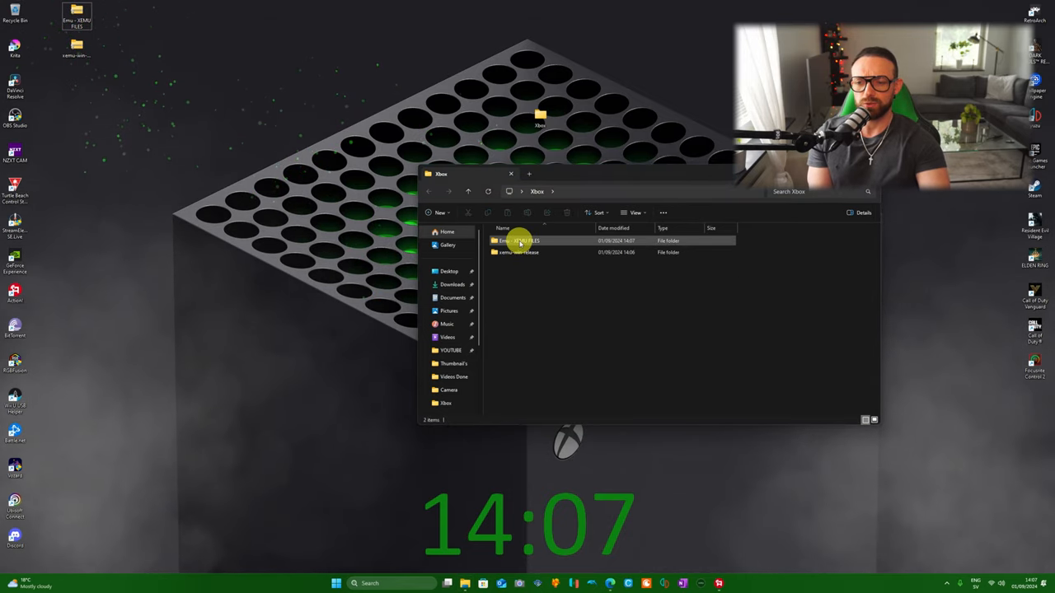
{"action": "left_click", "coordinate": [520, 252]}
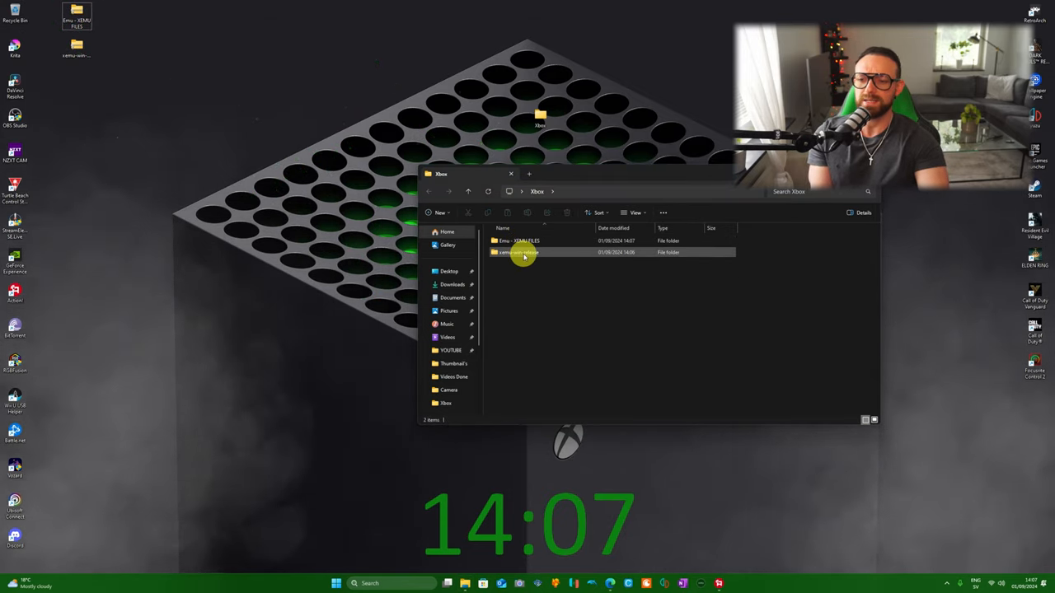
Open xemu-win-release and the Emu - XEMU FILES folder, and bring up that folder's options menu.
{"action": "double_click", "coordinate": [523, 252]}
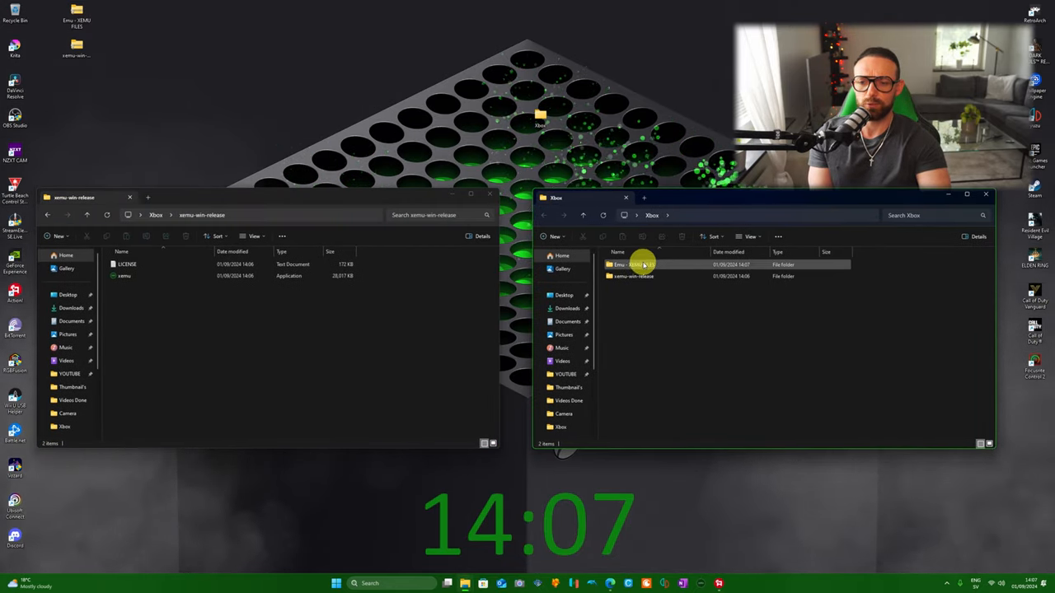
{"action": "double_click", "coordinate": [634, 265]}
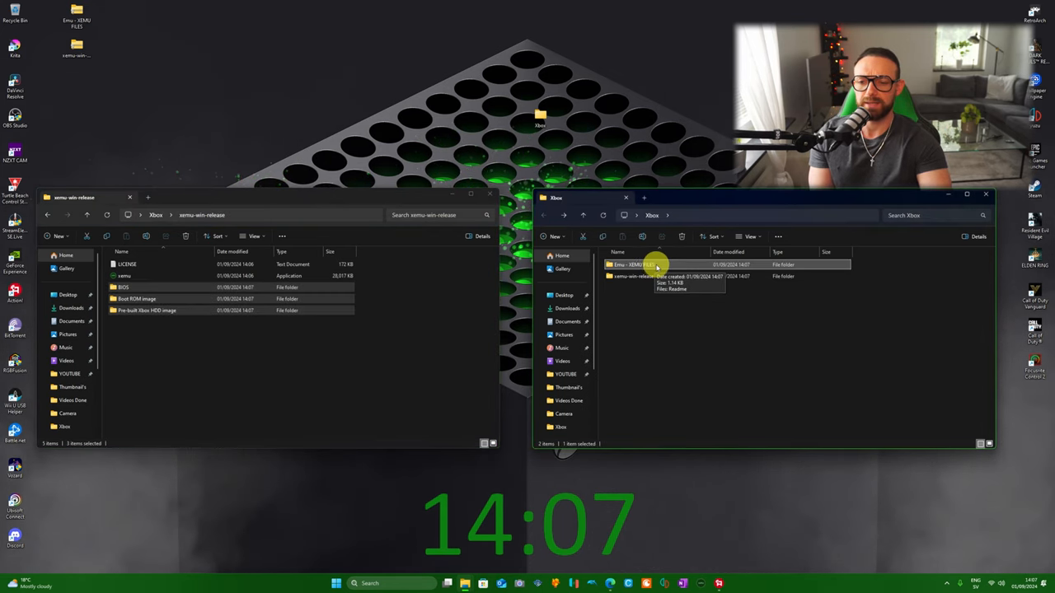
{"action": "right_click", "coordinate": [651, 264]}
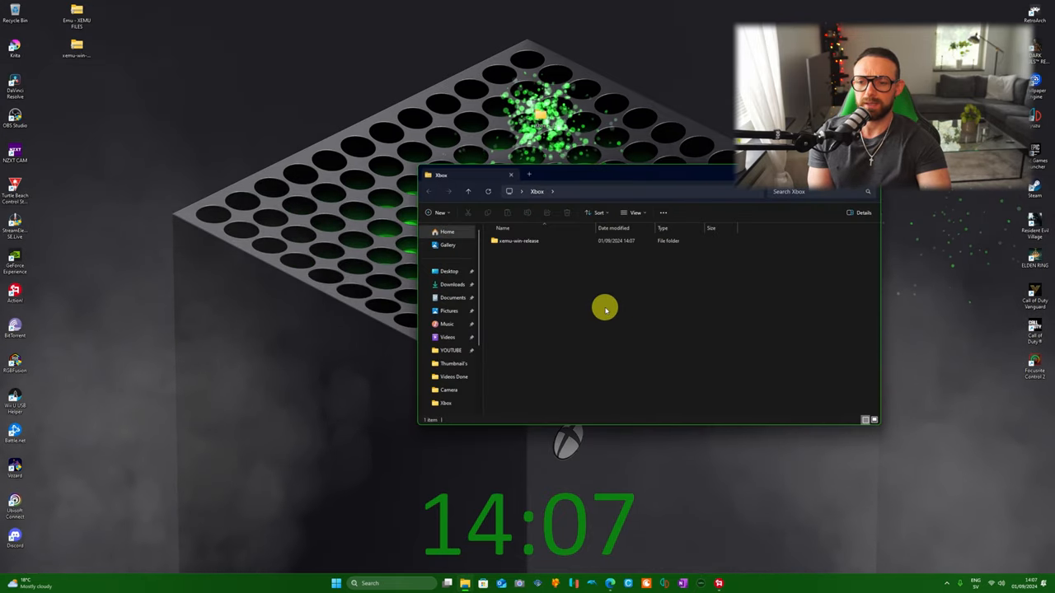
Launch xemu from xemu-win-release, choosing Run anyway on the SmartScreen warning.
{"action": "double_click", "coordinate": [518, 241]}
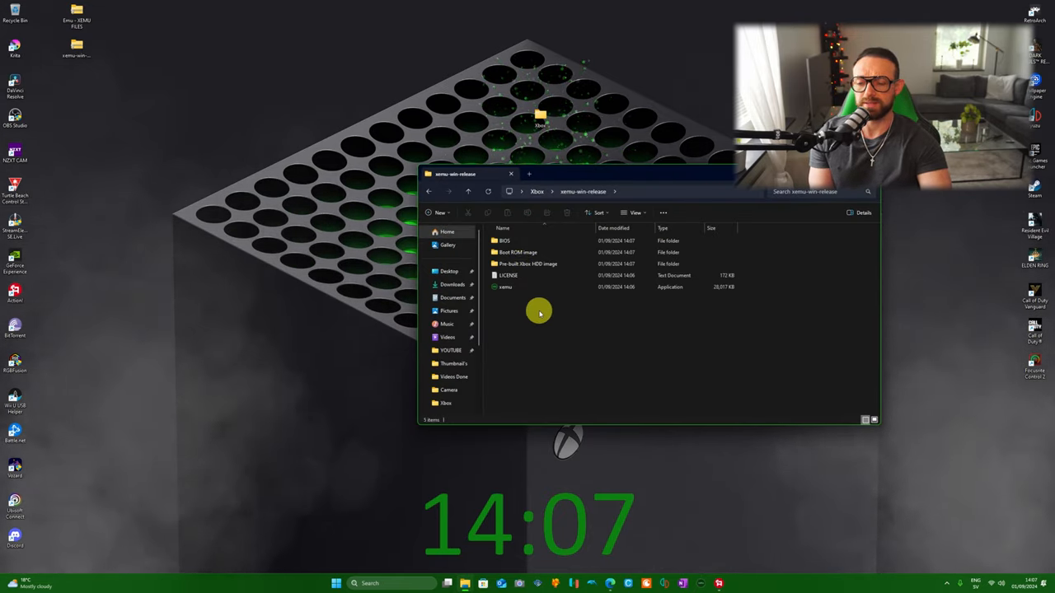
{"action": "left_click", "coordinate": [505, 287]}
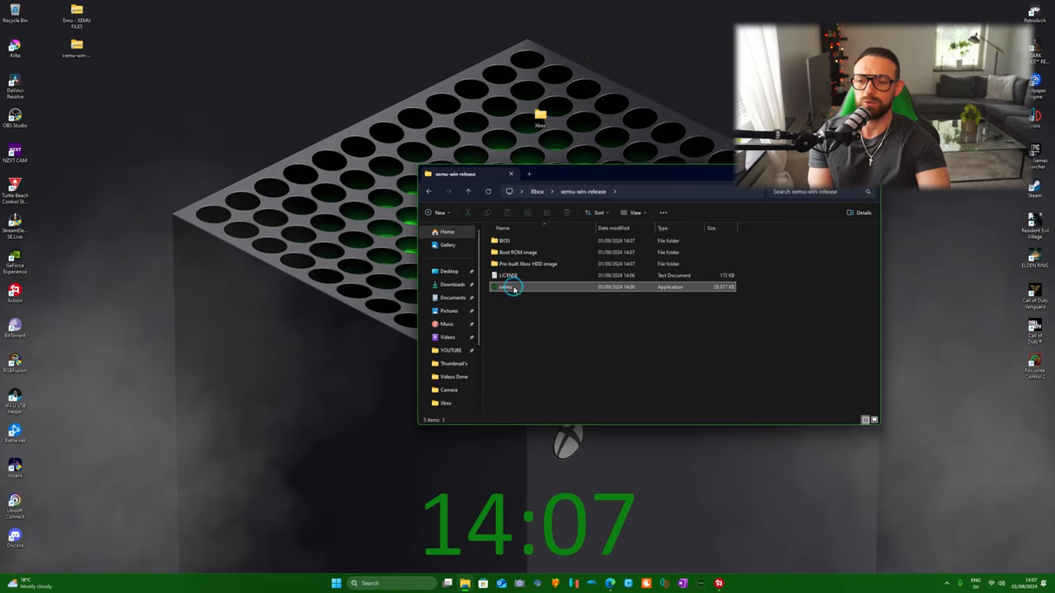
{"action": "double_click", "coordinate": [506, 287]}
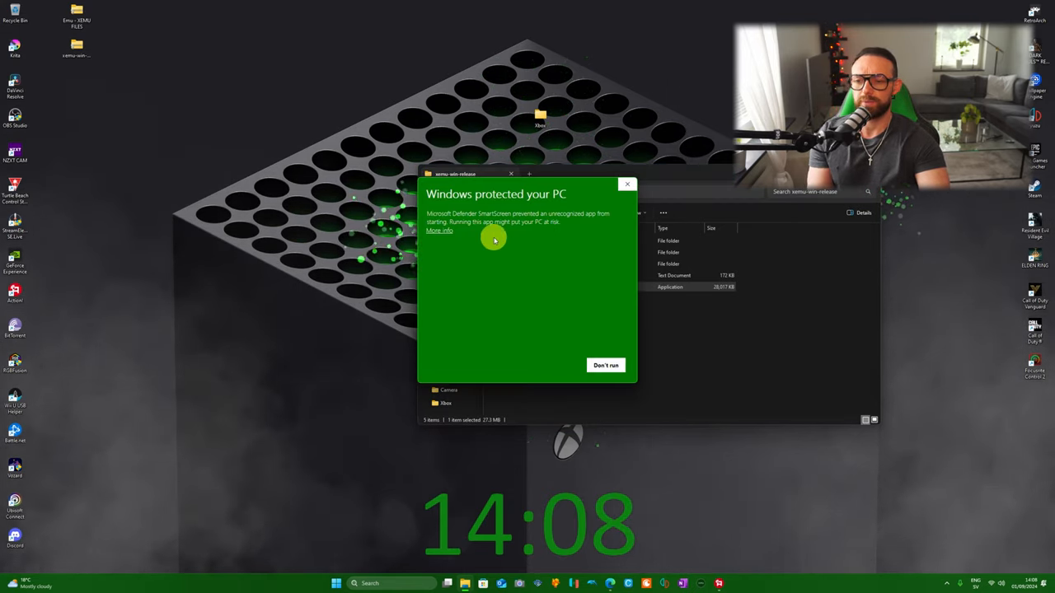
{"action": "left_click", "coordinate": [440, 230]}
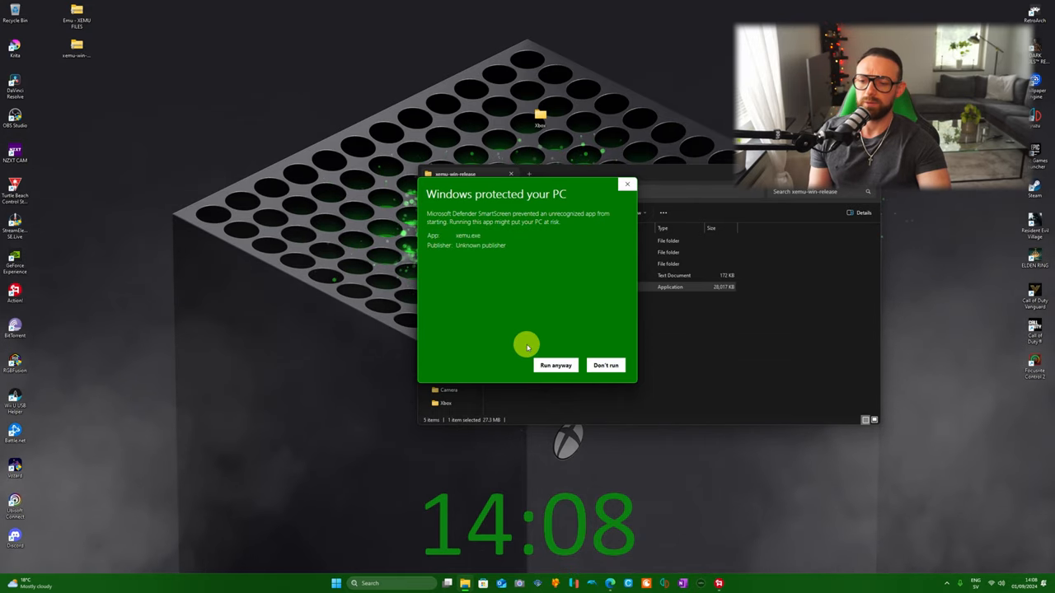
{"action": "left_click", "coordinate": [555, 365]}
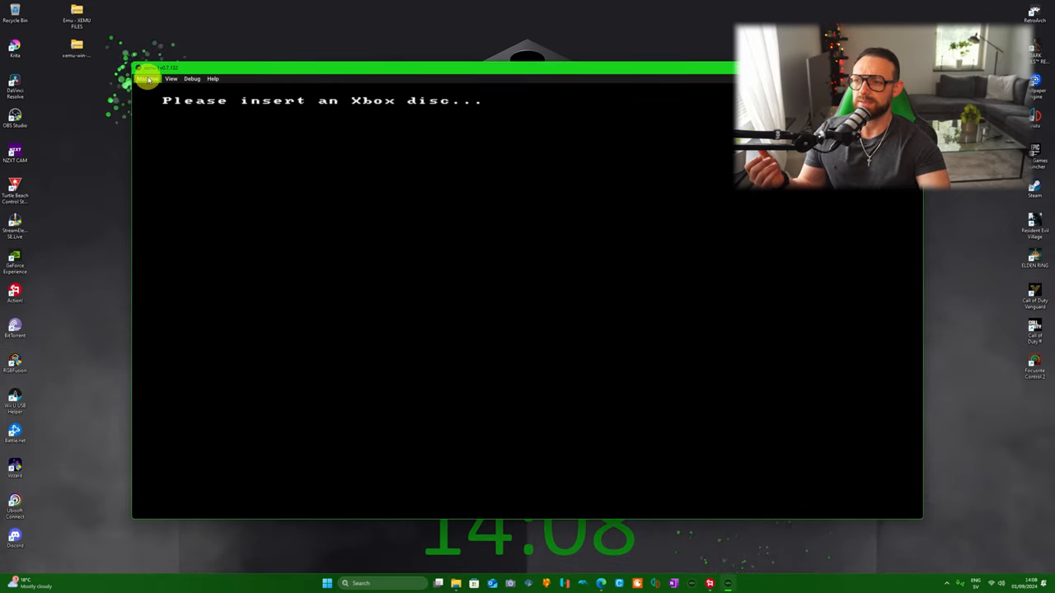
In System settings, set the MCPX Boot ROM to mcpx_1.0.bin from Desktop > Xbox > xemu-win-release.
{"action": "left_click", "coordinate": [148, 78]}
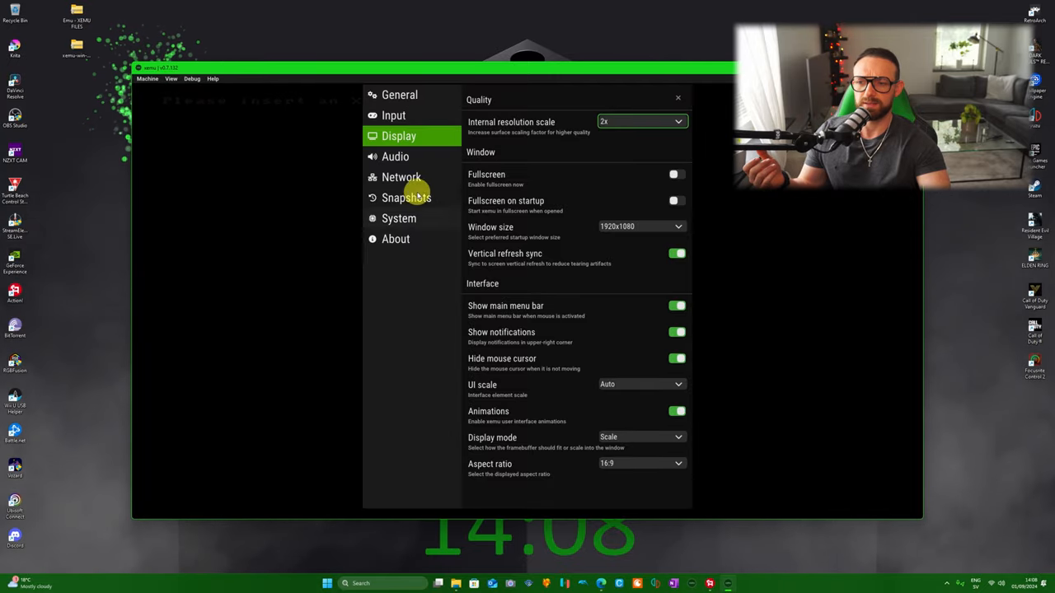
{"action": "left_click", "coordinate": [399, 217]}
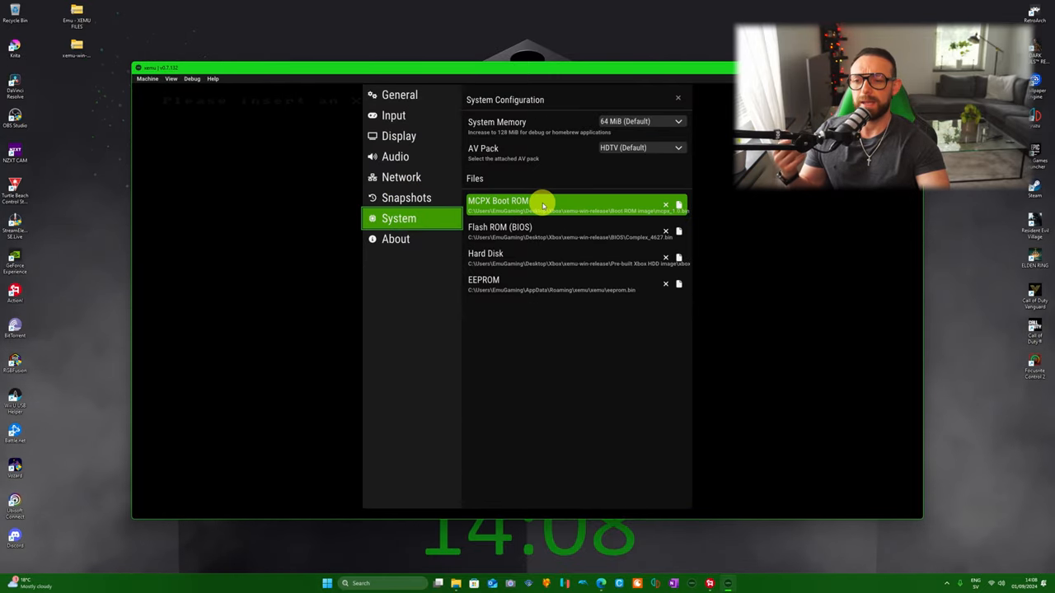
{"action": "mouse_move", "coordinate": [572, 211]}
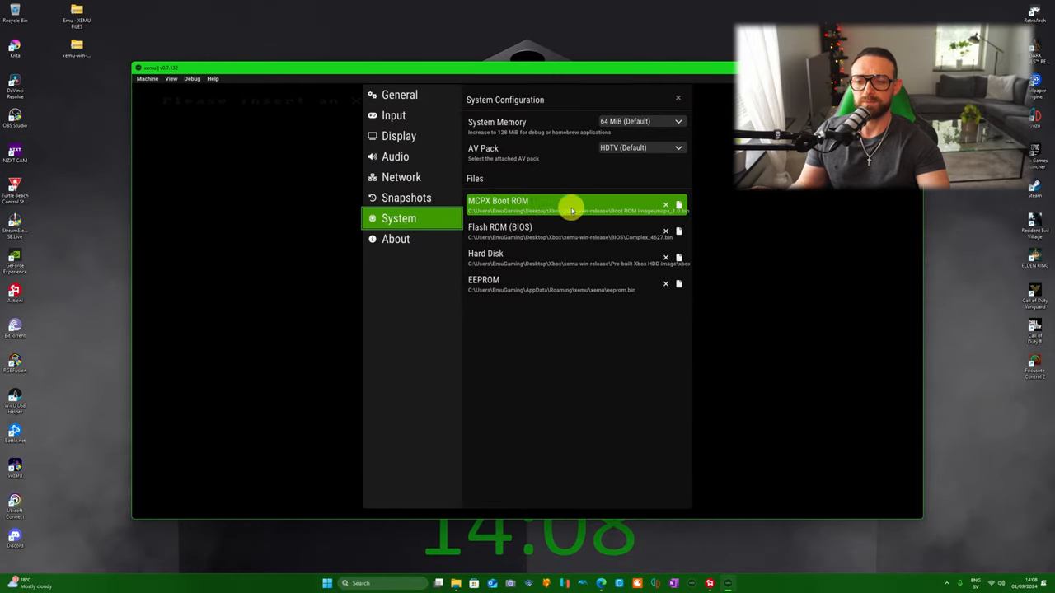
{"action": "mouse_move", "coordinate": [559, 205]}
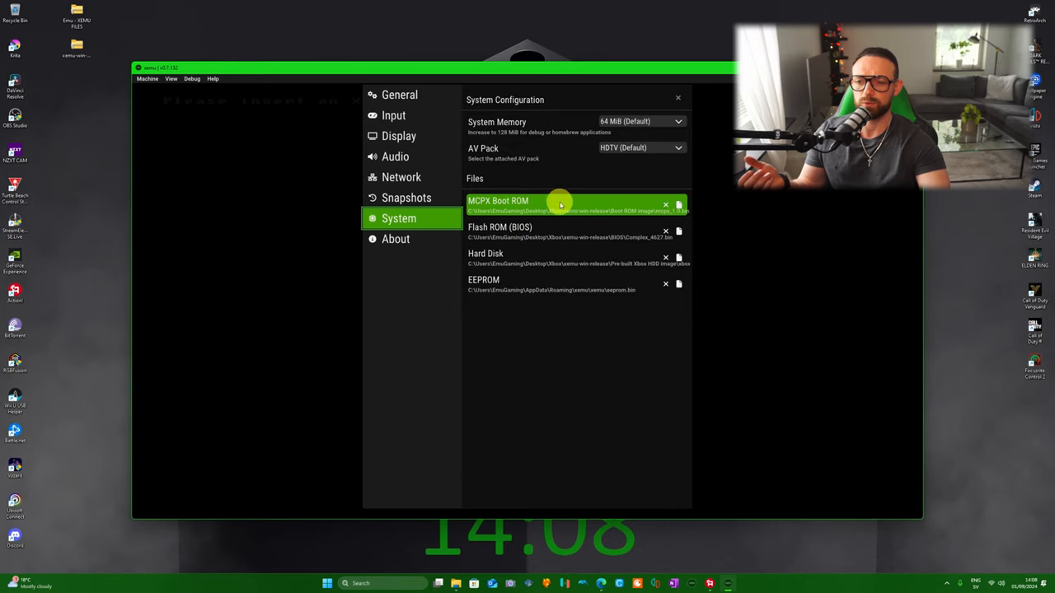
{"action": "left_click", "coordinate": [678, 204]}
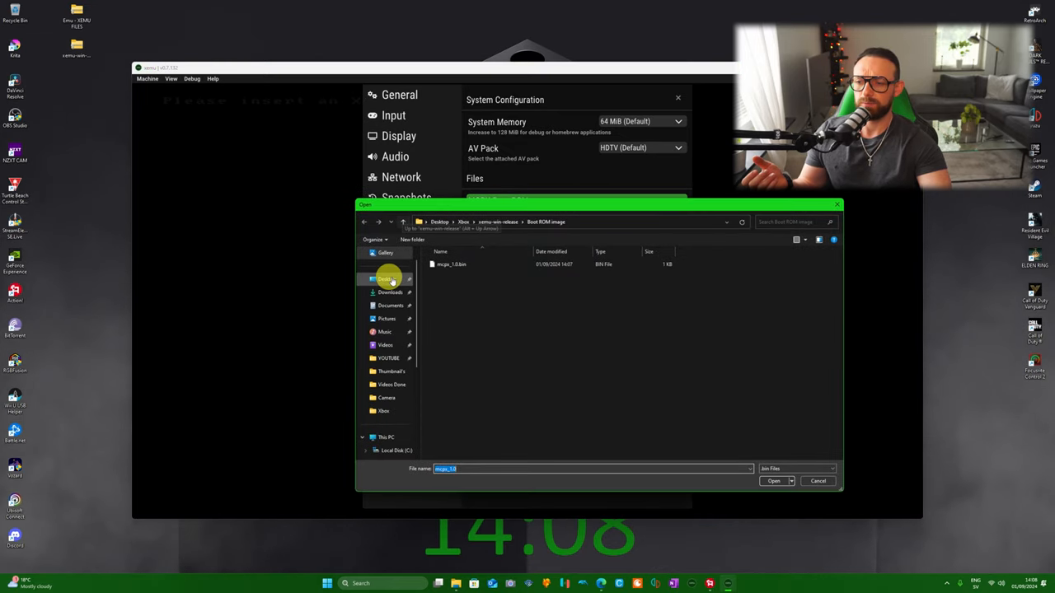
{"action": "left_click", "coordinate": [386, 279]}
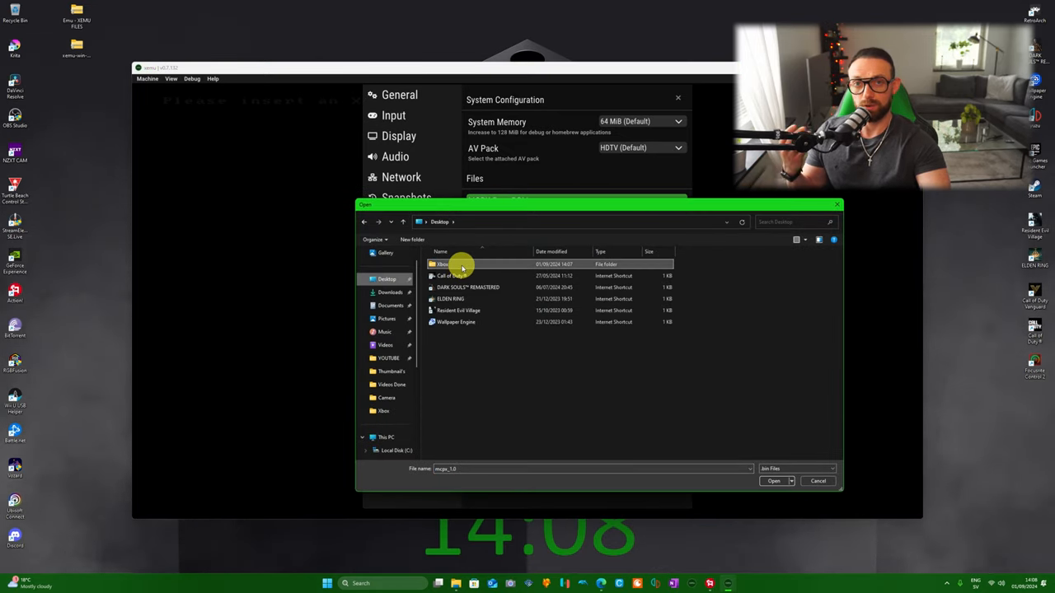
{"action": "double_click", "coordinate": [443, 264]}
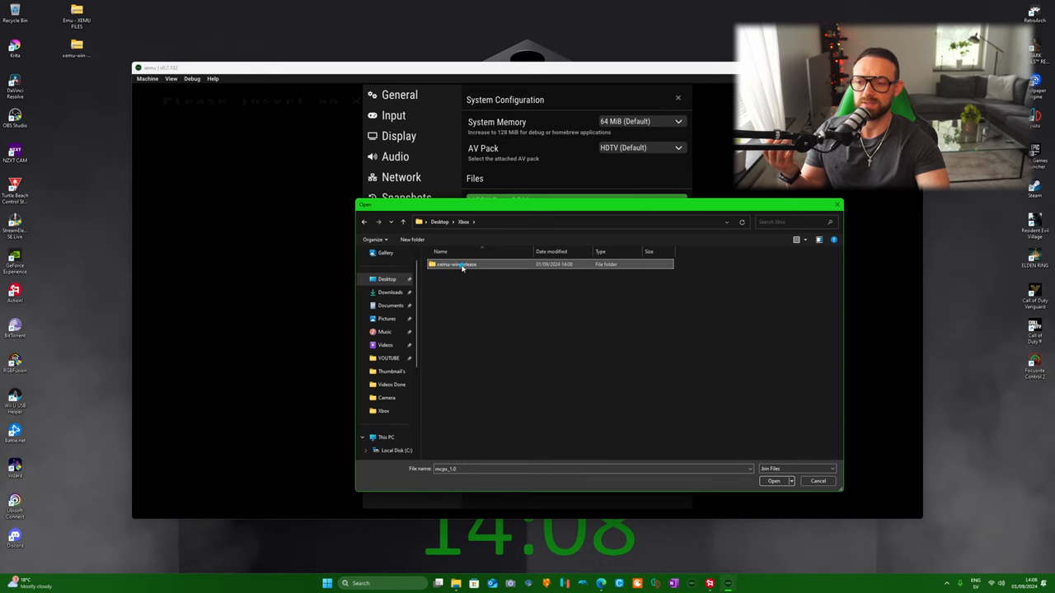
{"action": "double_click", "coordinate": [455, 263]}
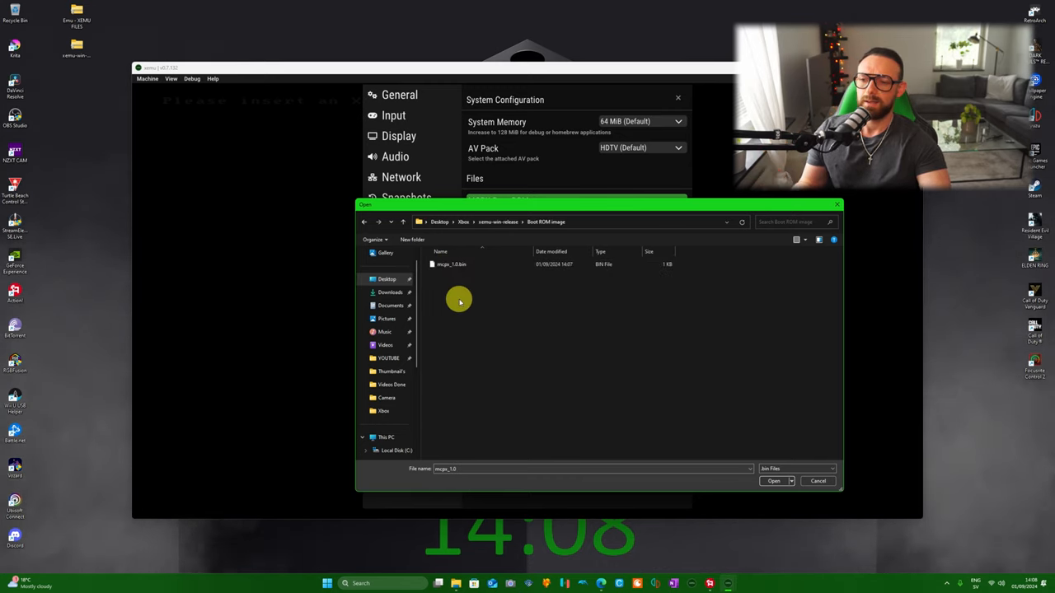
{"action": "left_click", "coordinate": [773, 481]}
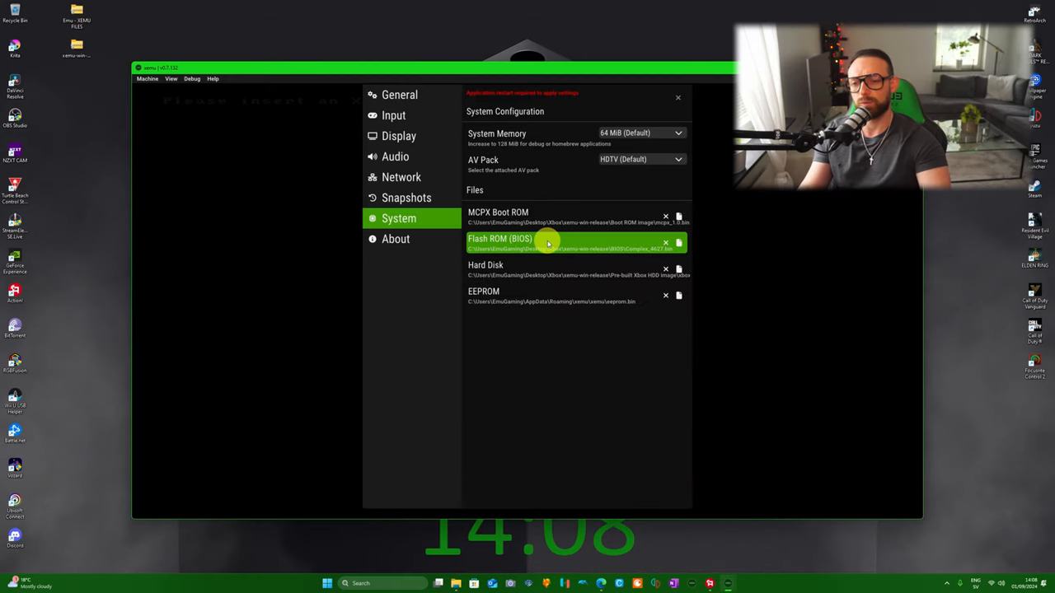
Set the Flash ROM (BIOS) to Complex_4627.bin.
{"action": "left_click", "coordinate": [678, 243]}
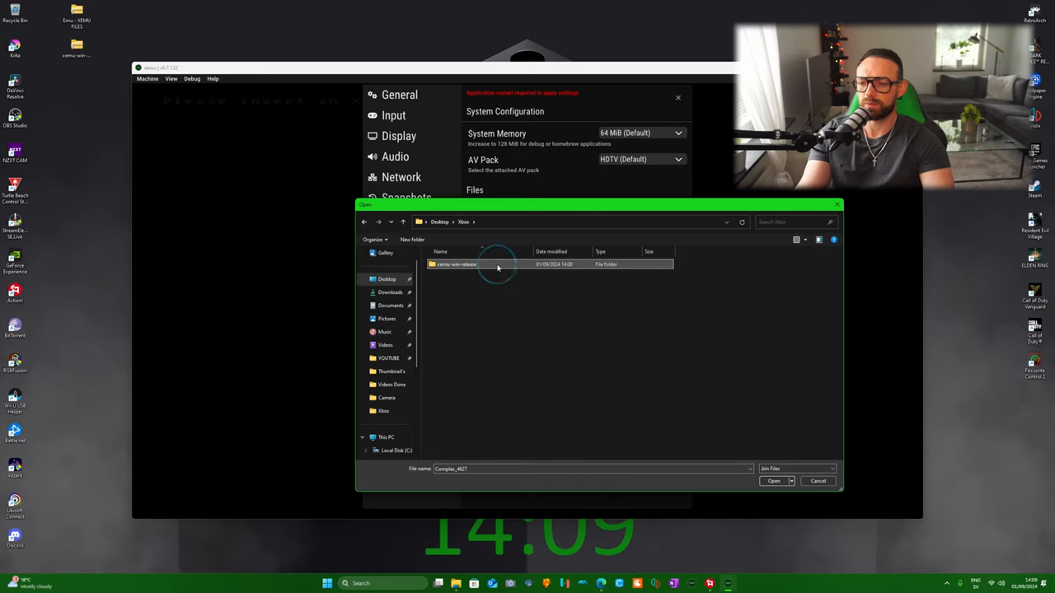
{"action": "double_click", "coordinate": [456, 263]}
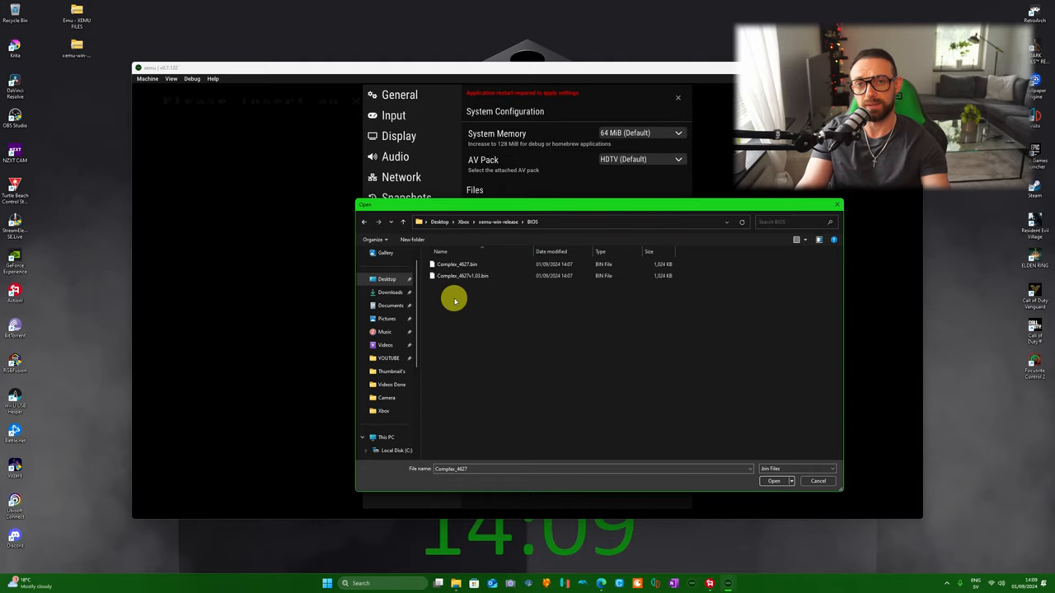
{"action": "left_click", "coordinate": [773, 480]}
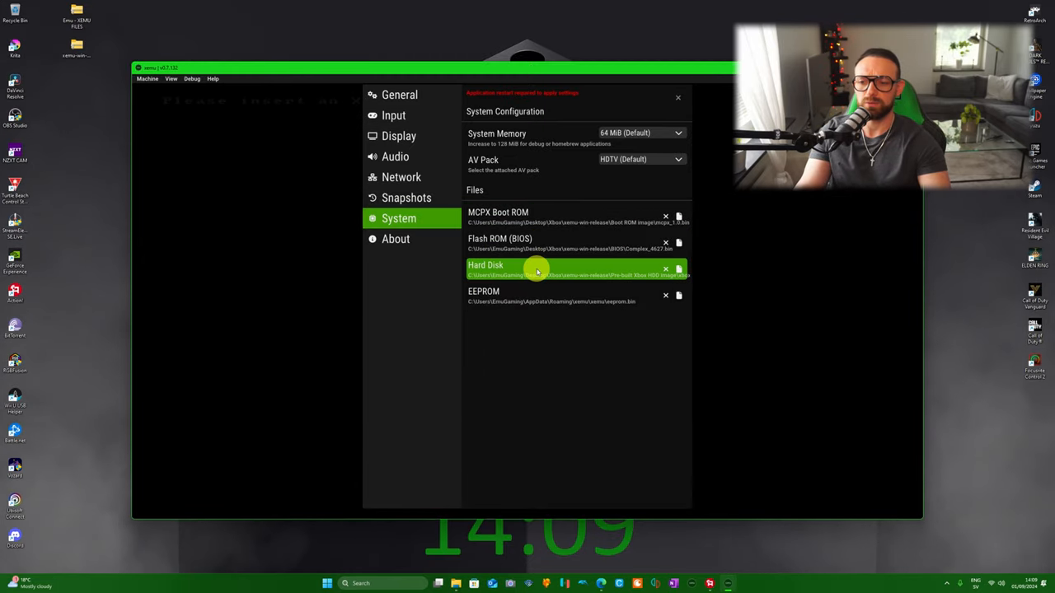
Set the hard disk to xbox_hdd.qcow2 from the Pre-built Xbox HDD image folder.
{"action": "left_click", "coordinate": [678, 269]}
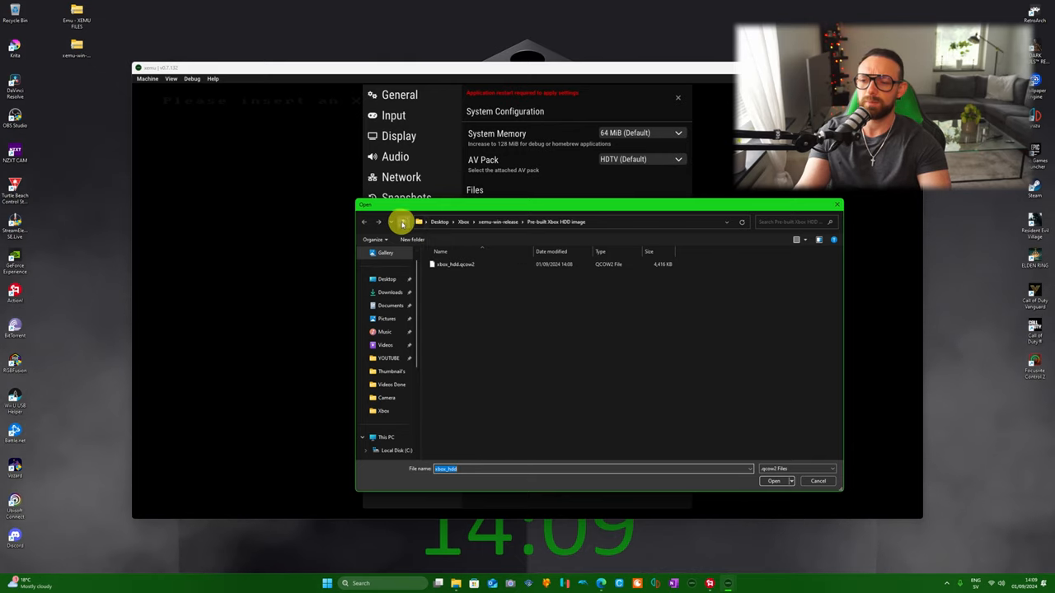
{"action": "left_click", "coordinate": [403, 222]}
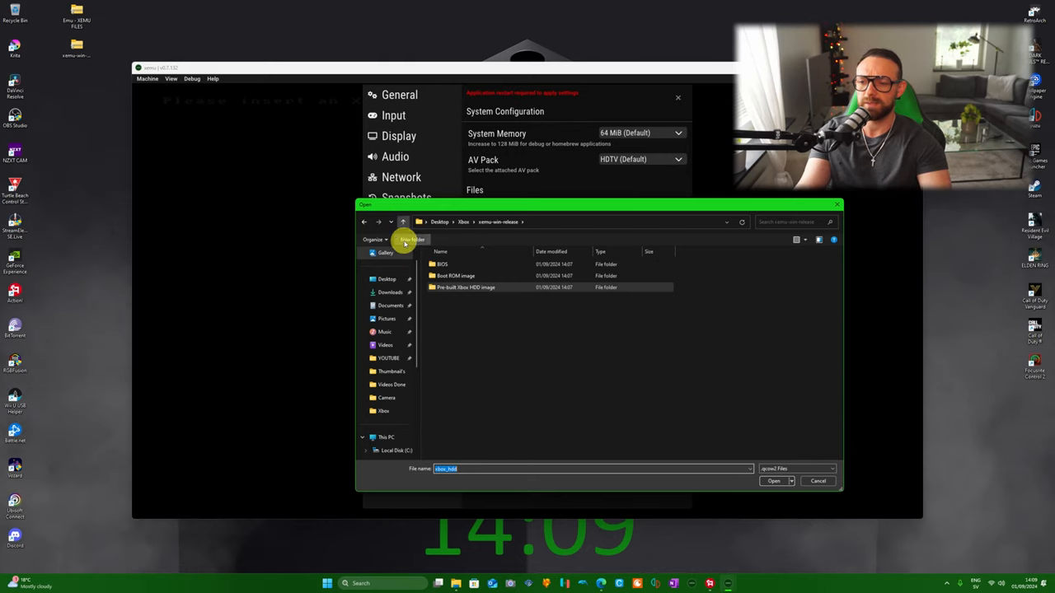
{"action": "left_click", "coordinate": [403, 222]}
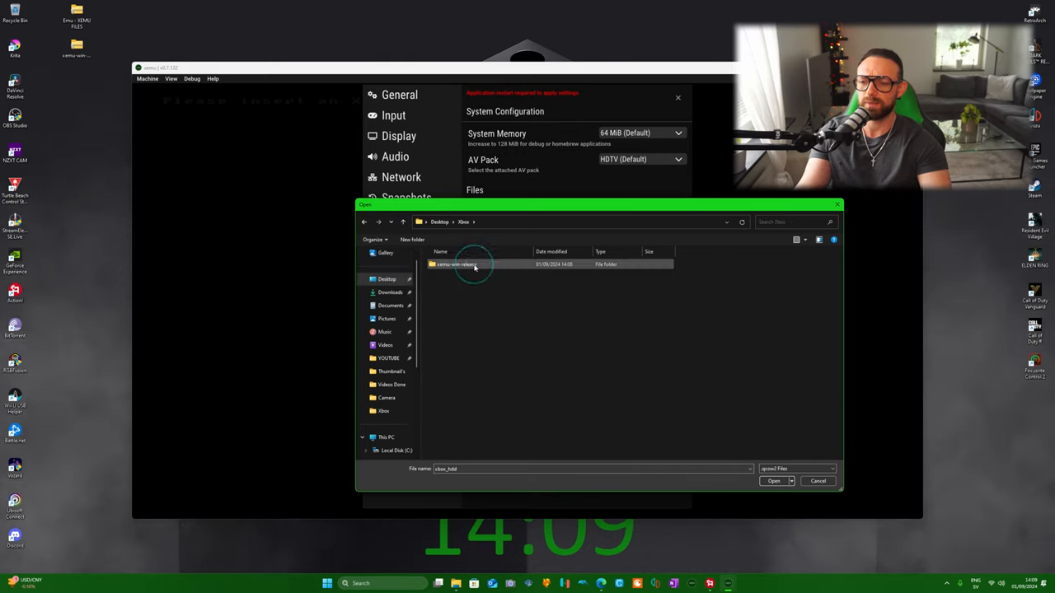
{"action": "double_click", "coordinate": [458, 264]}
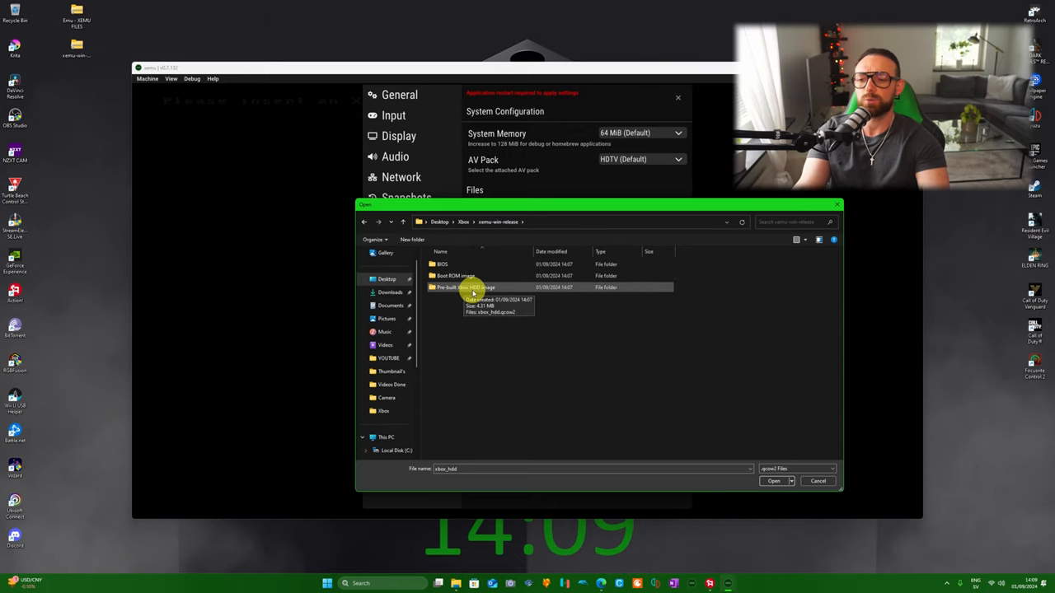
{"action": "double_click", "coordinate": [466, 287]}
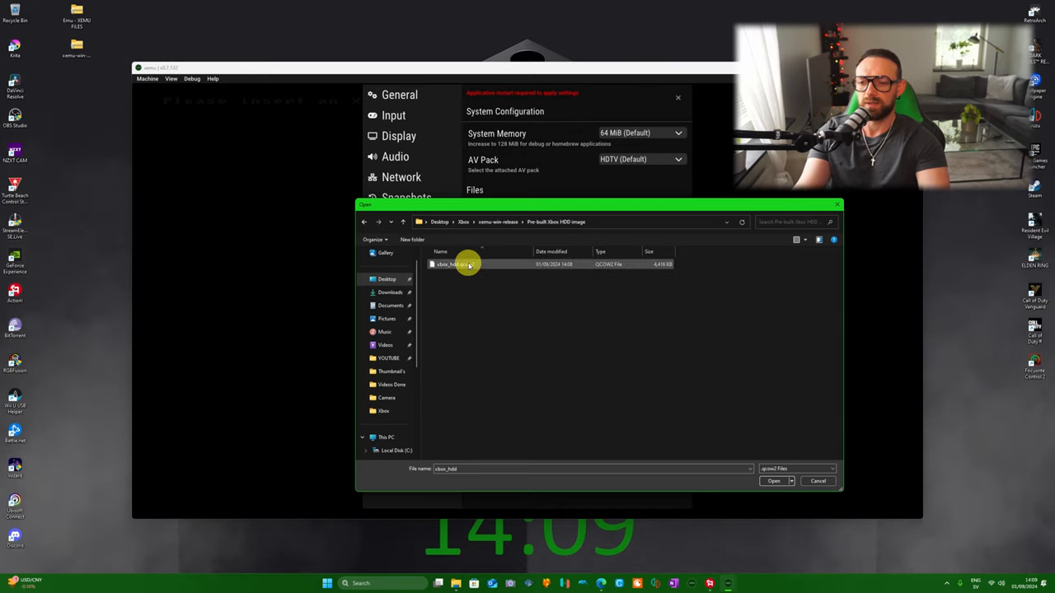
{"action": "left_click", "coordinate": [774, 480]}
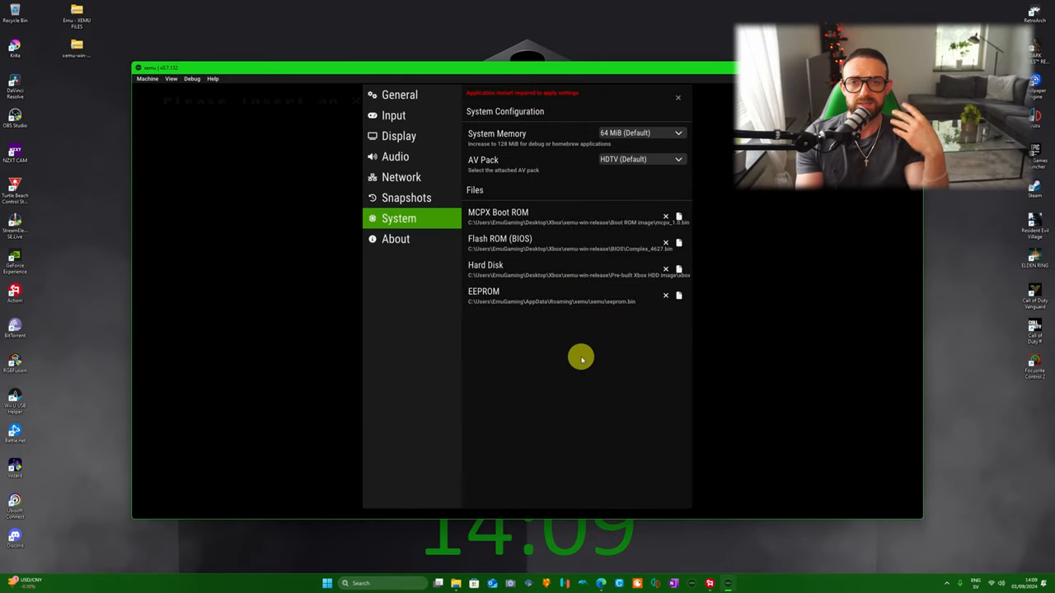
{"action": "mouse_move", "coordinate": [523, 309]}
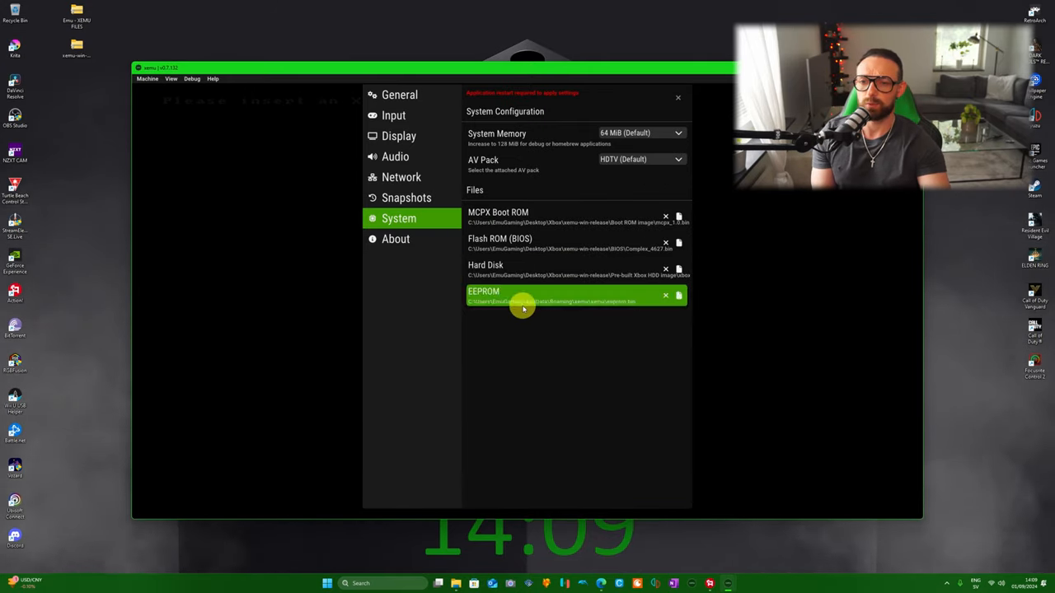
{"action": "left_click", "coordinate": [398, 135]}
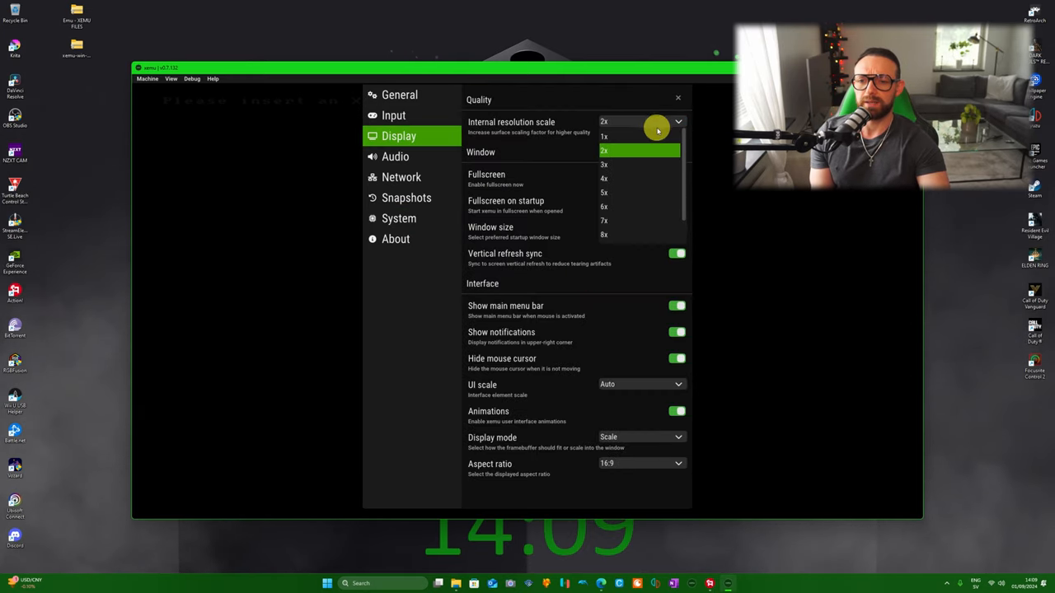
{"action": "left_click", "coordinate": [604, 136]}
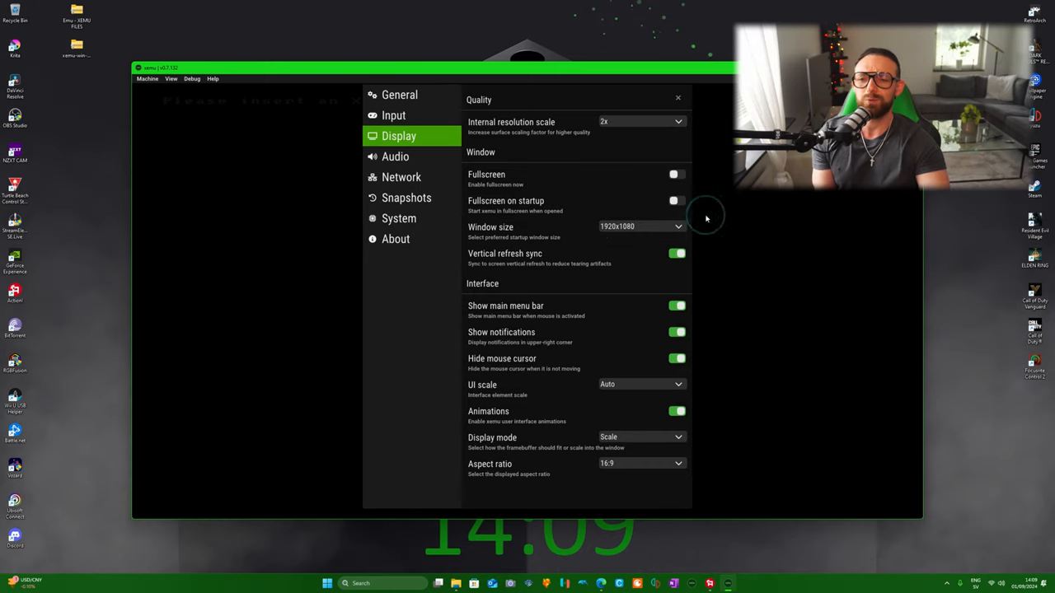
{"action": "mouse_move", "coordinate": [706, 224]}
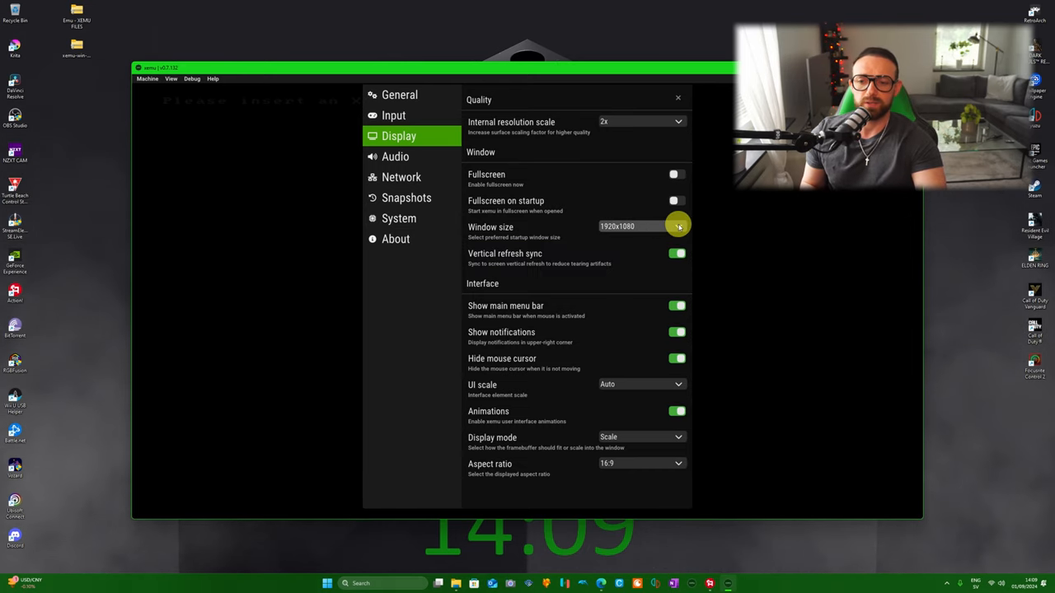
{"action": "left_click", "coordinate": [678, 225]}
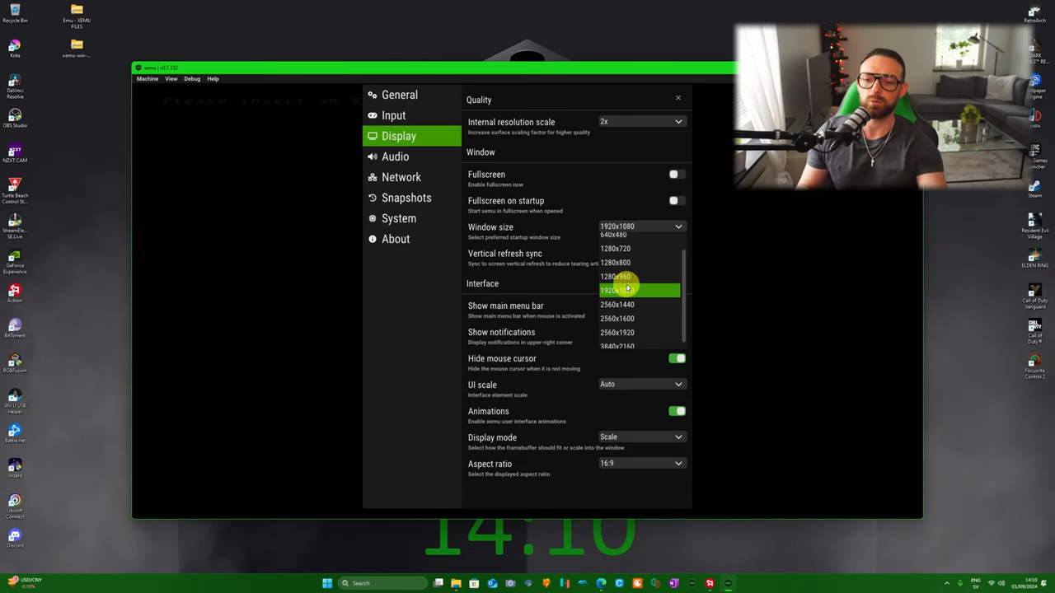
{"action": "mouse_move", "coordinate": [627, 305]}
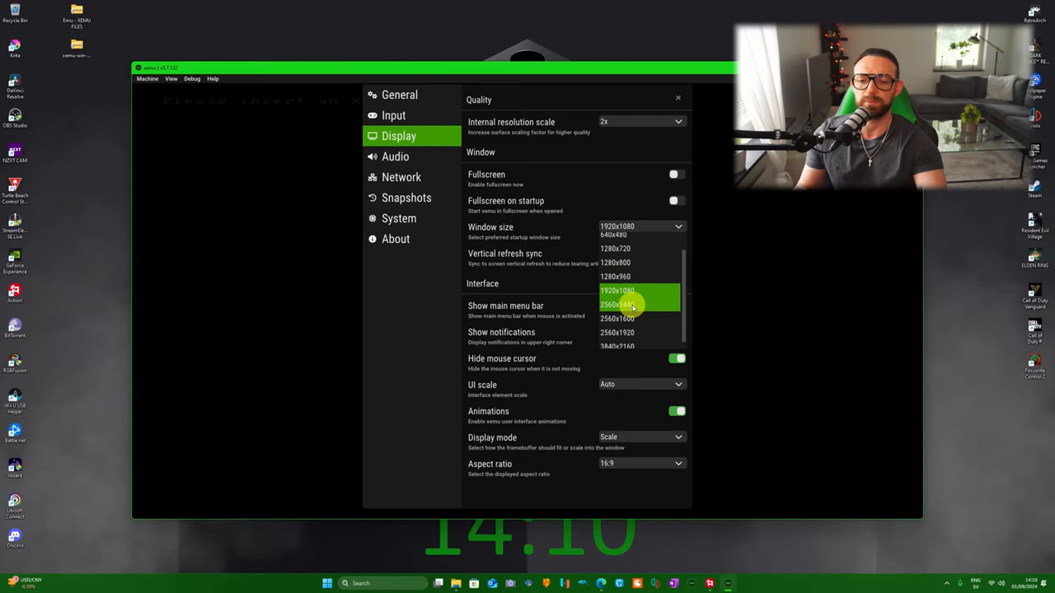
{"action": "mouse_move", "coordinate": [622, 290]}
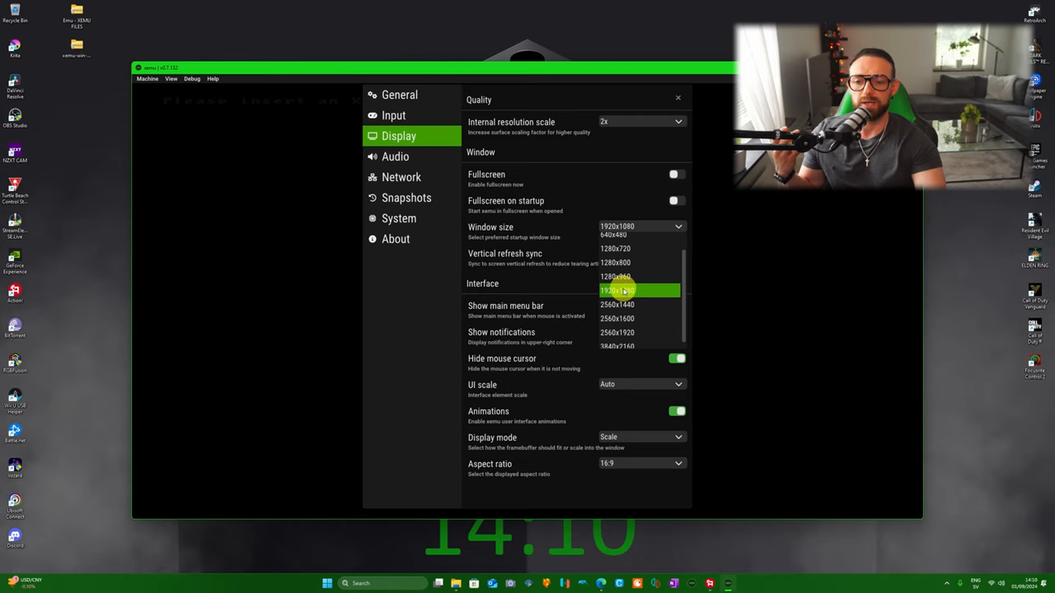
{"action": "left_click", "coordinate": [617, 290]}
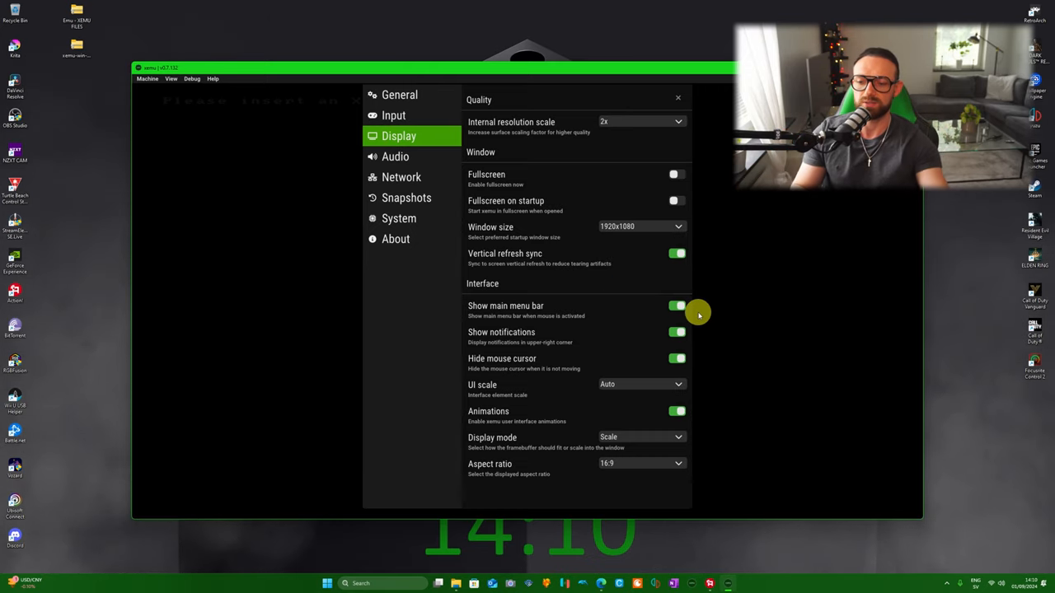
In Input settings, check the controller ports and bind the Xbox One S Controller to port 1.
{"action": "left_click", "coordinate": [393, 116]}
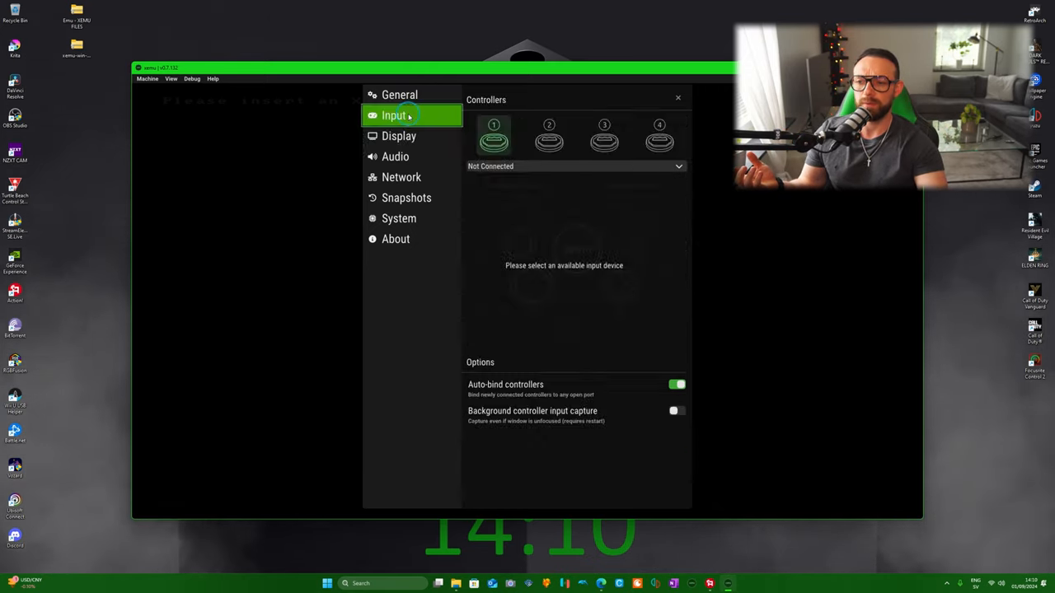
{"action": "left_click", "coordinate": [604, 136]}
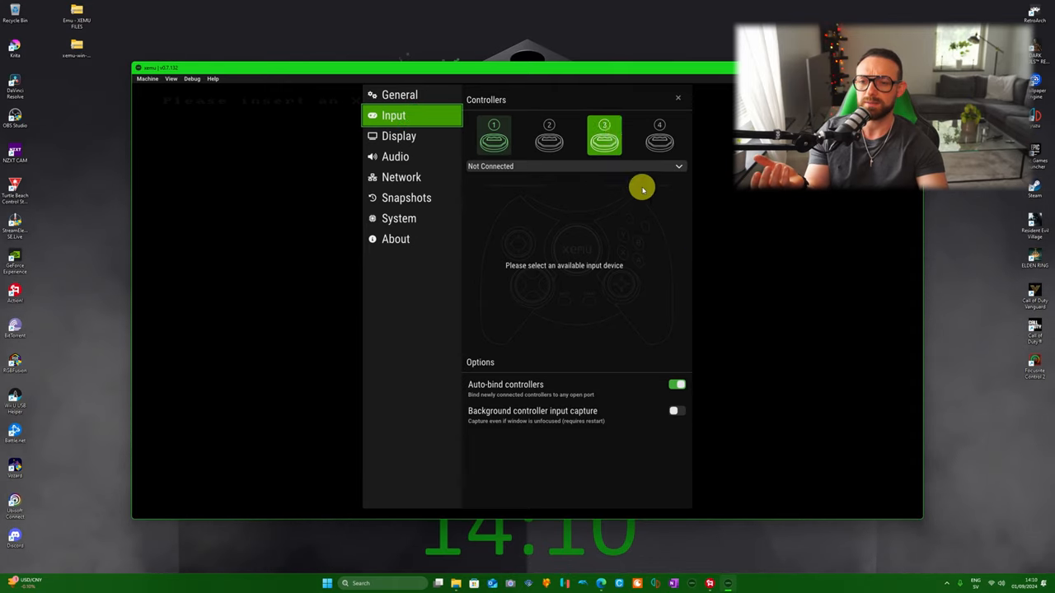
{"action": "left_click", "coordinate": [492, 136]}
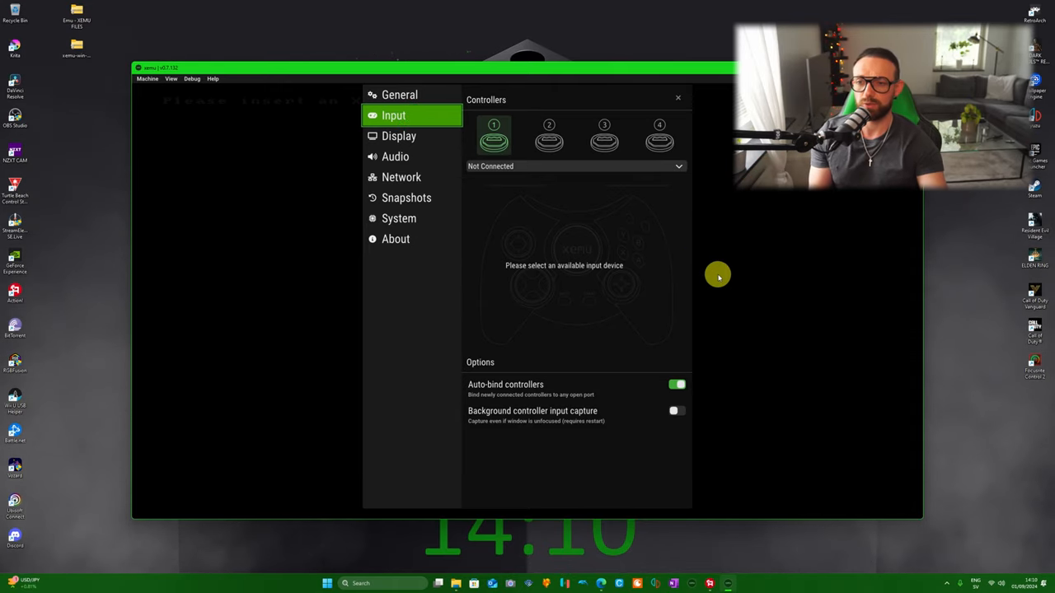
{"action": "left_click", "coordinate": [573, 166]}
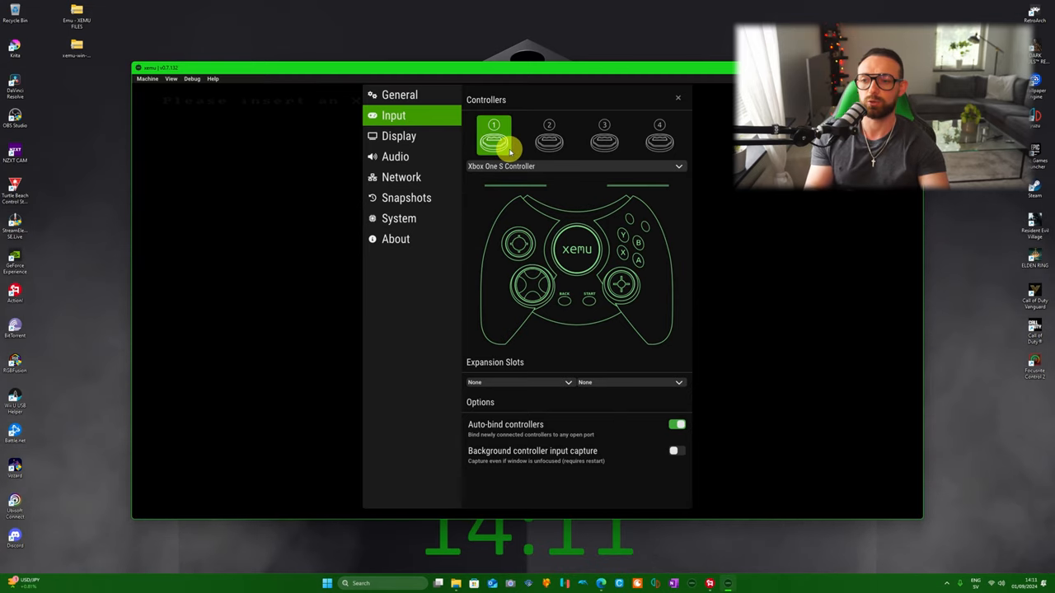
{"action": "mouse_move", "coordinate": [692, 155]}
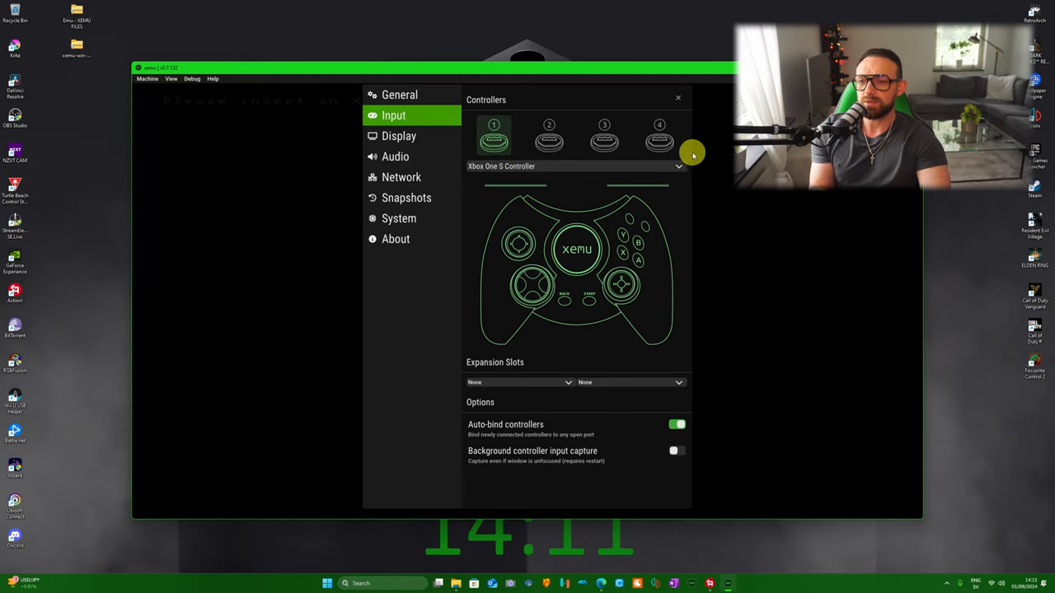
Close settings and load the Halo - Combat Evolved (USA) (v1.08) disc from Drive D > Rom Games.
{"action": "left_click", "coordinate": [677, 98]}
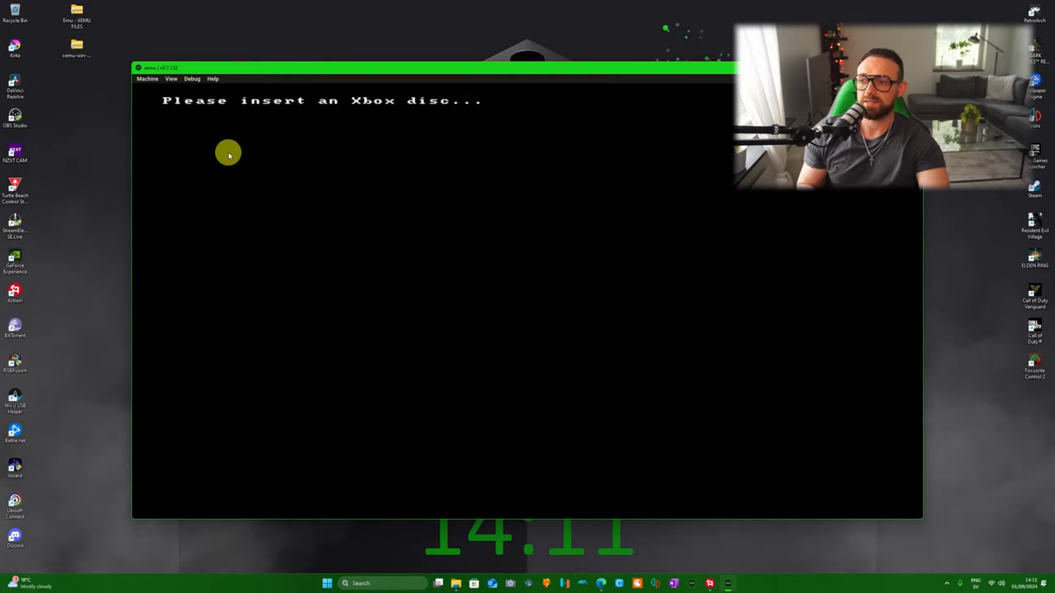
{"action": "left_click", "coordinate": [146, 78]}
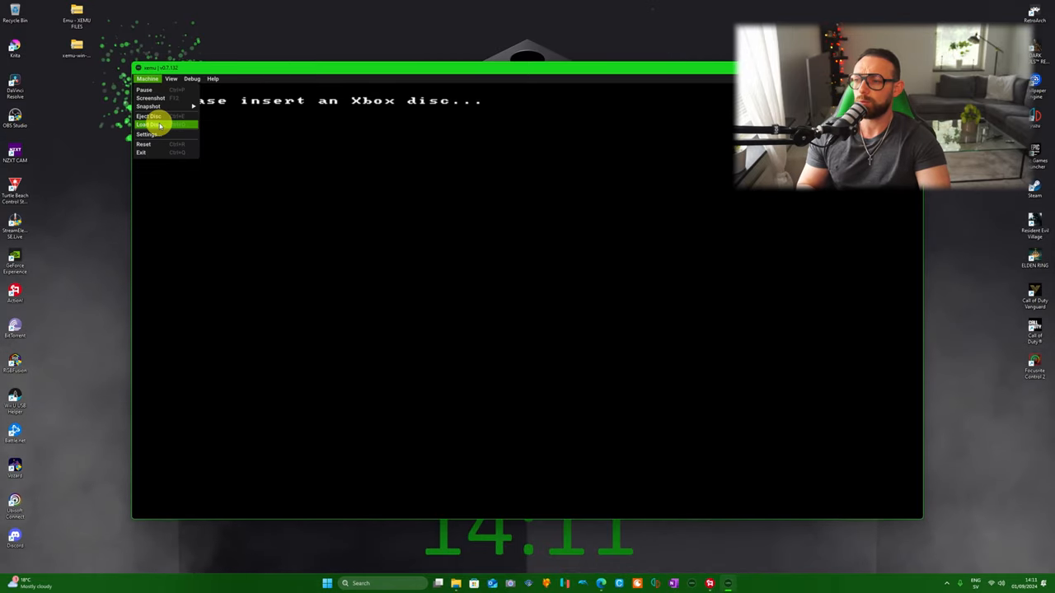
{"action": "left_click", "coordinate": [149, 125]}
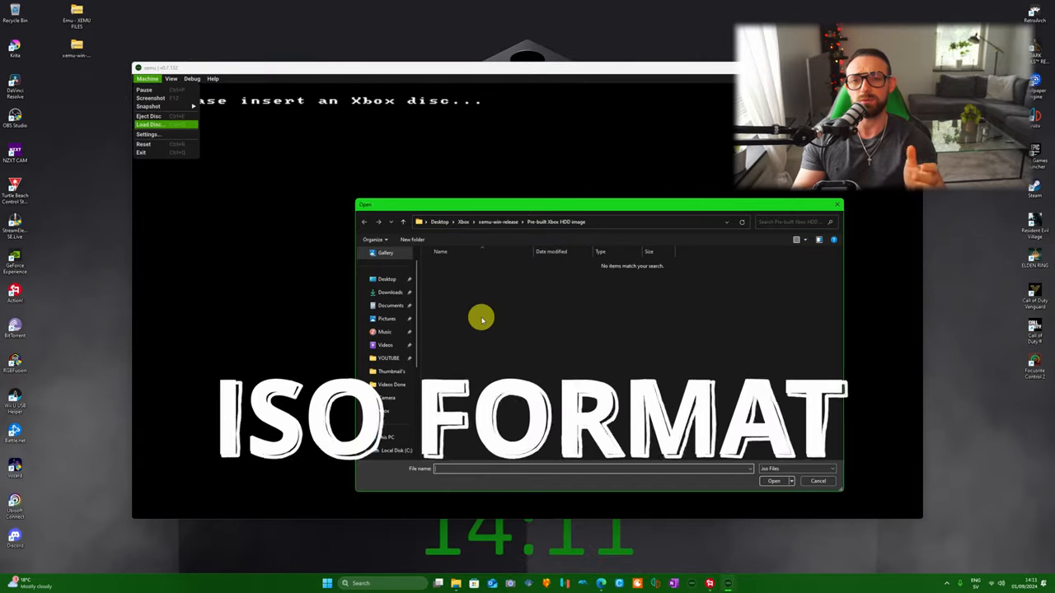
{"action": "mouse_move", "coordinate": [430, 267]}
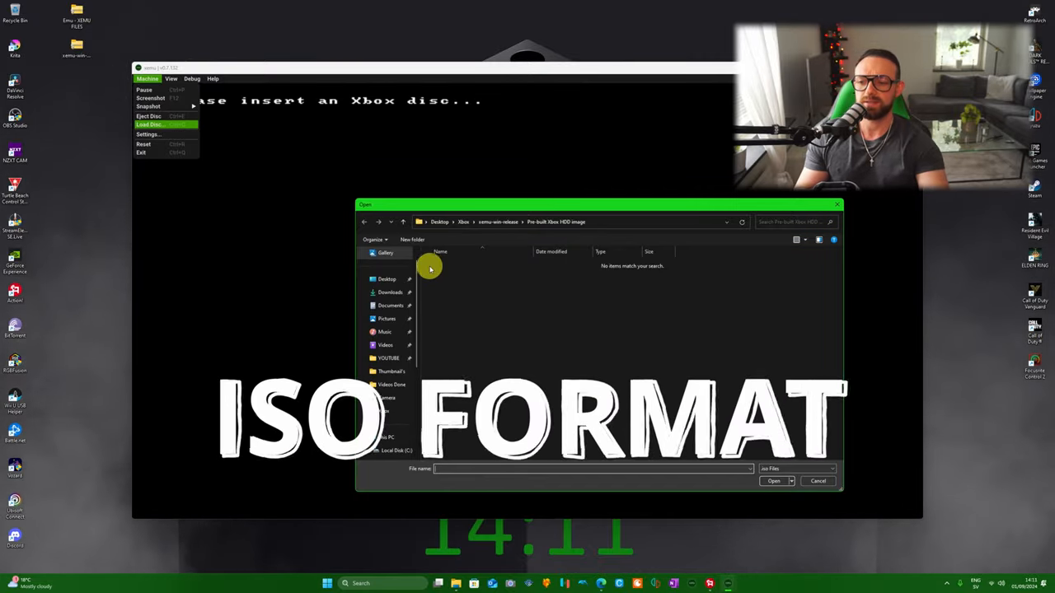
{"action": "mouse_move", "coordinate": [452, 290]}
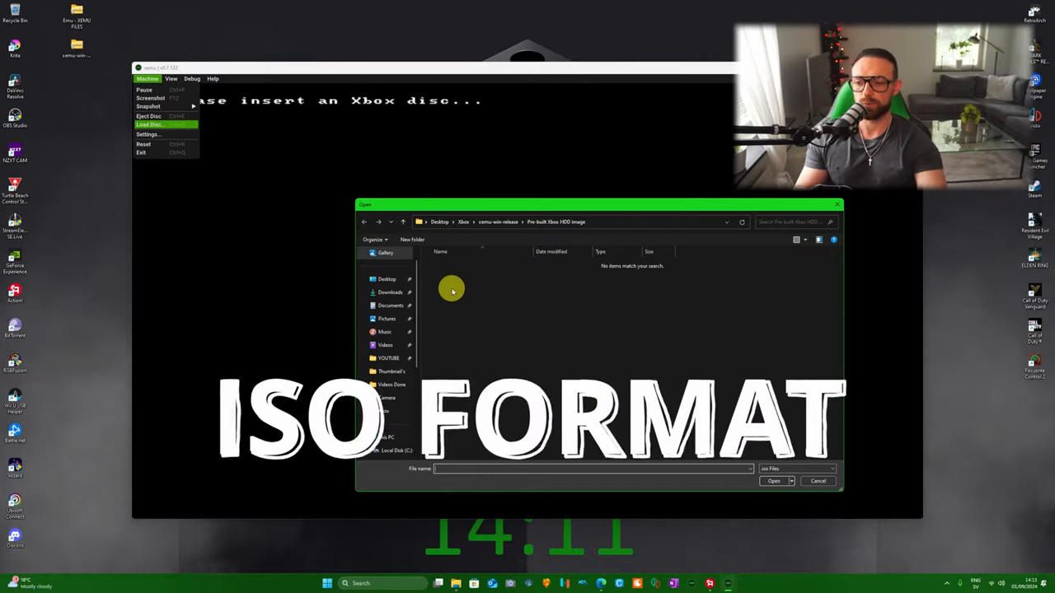
{"action": "scroll", "scroll_direction": "down", "scroll_amount": 3}
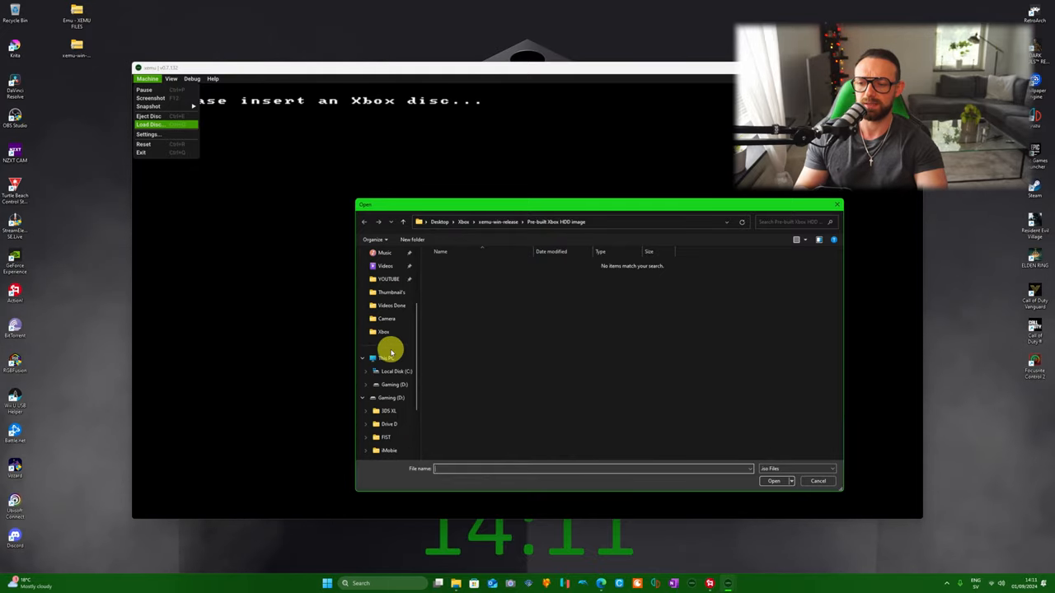
{"action": "double_click", "coordinate": [388, 423]}
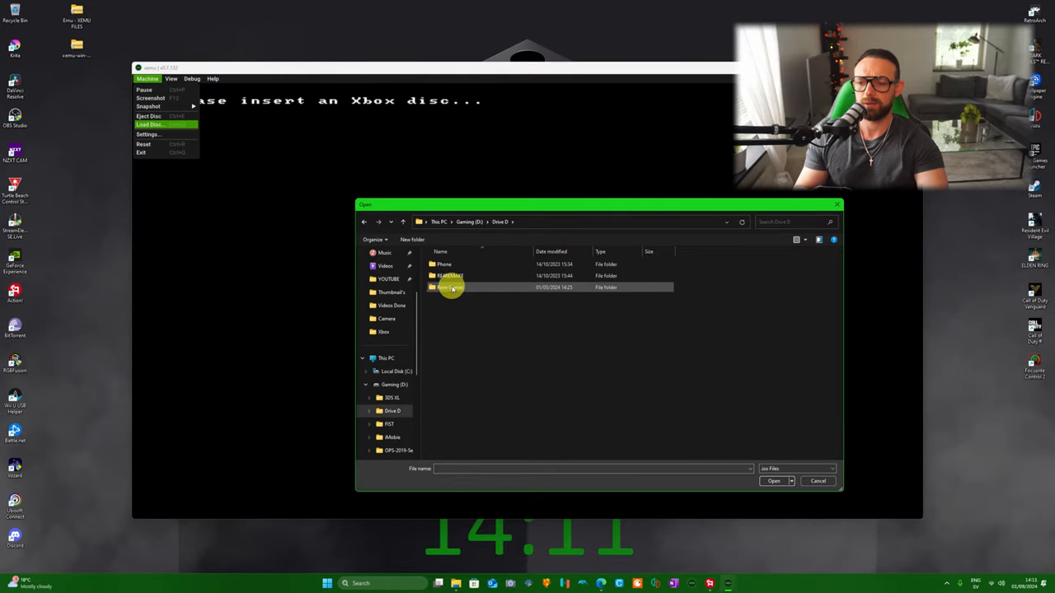
{"action": "double_click", "coordinate": [452, 287]}
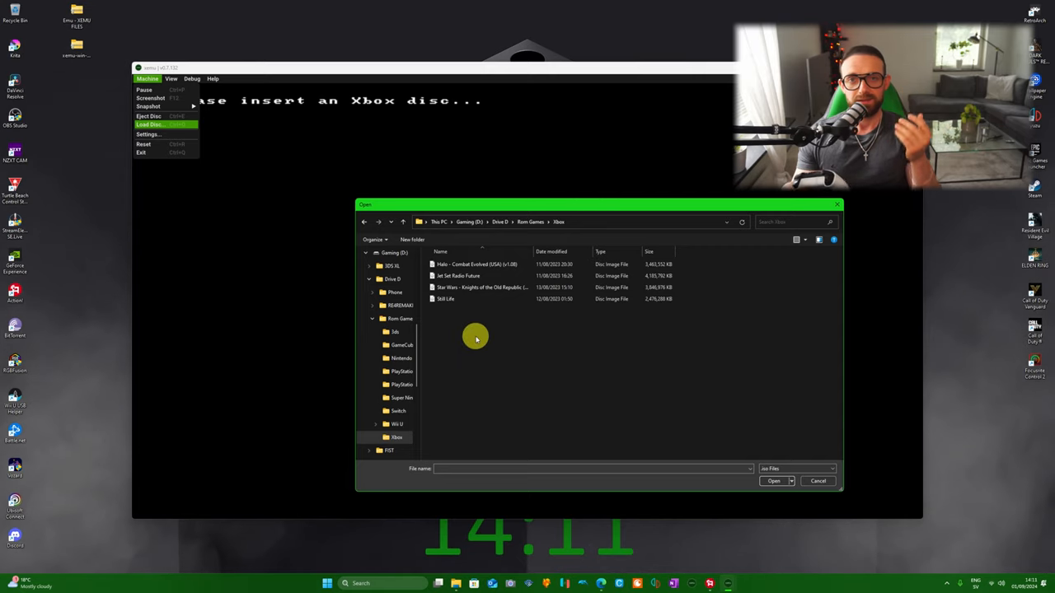
{"action": "mouse_move", "coordinate": [423, 216]}
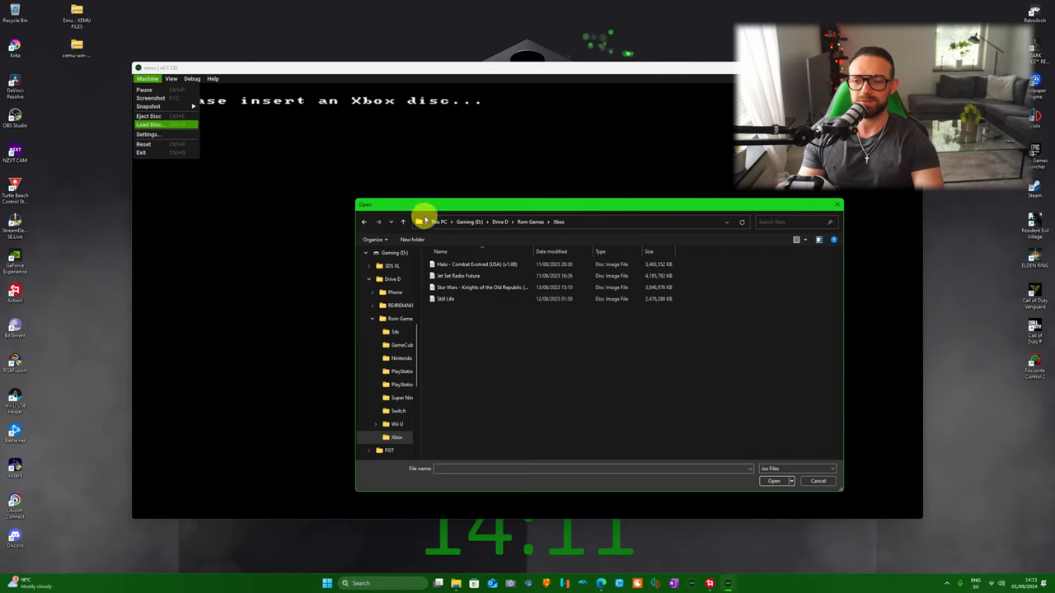
{"action": "mouse_move", "coordinate": [482, 264]}
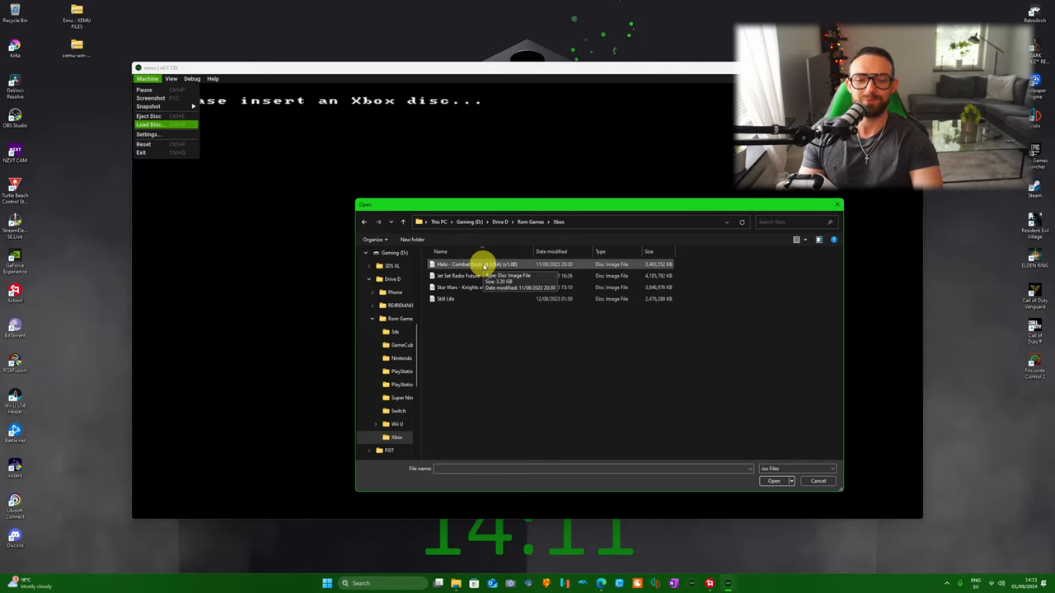
{"action": "left_click", "coordinate": [476, 265]}
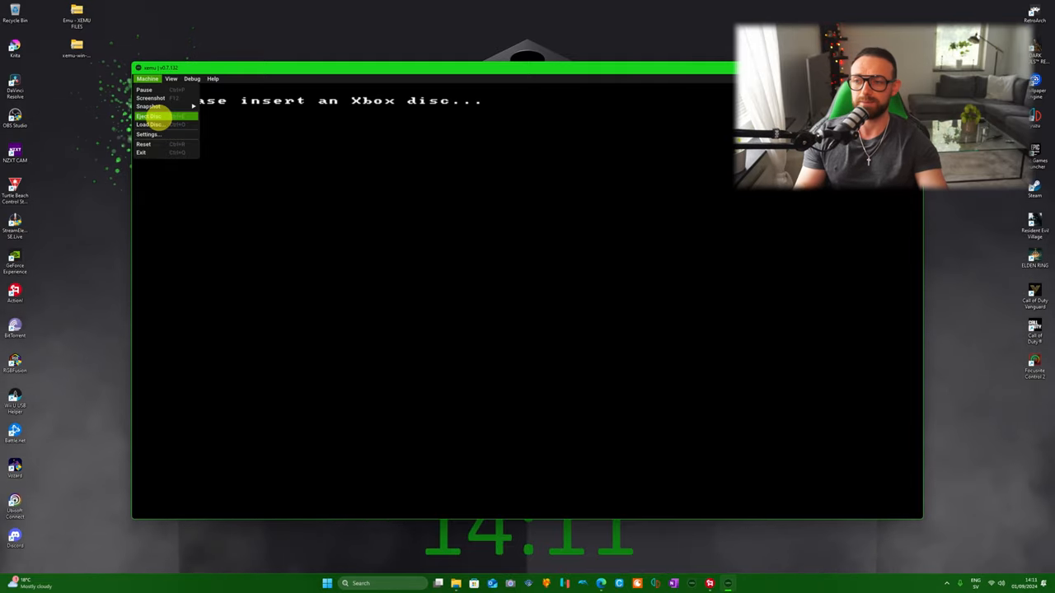
{"action": "mouse_move", "coordinate": [149, 134]}
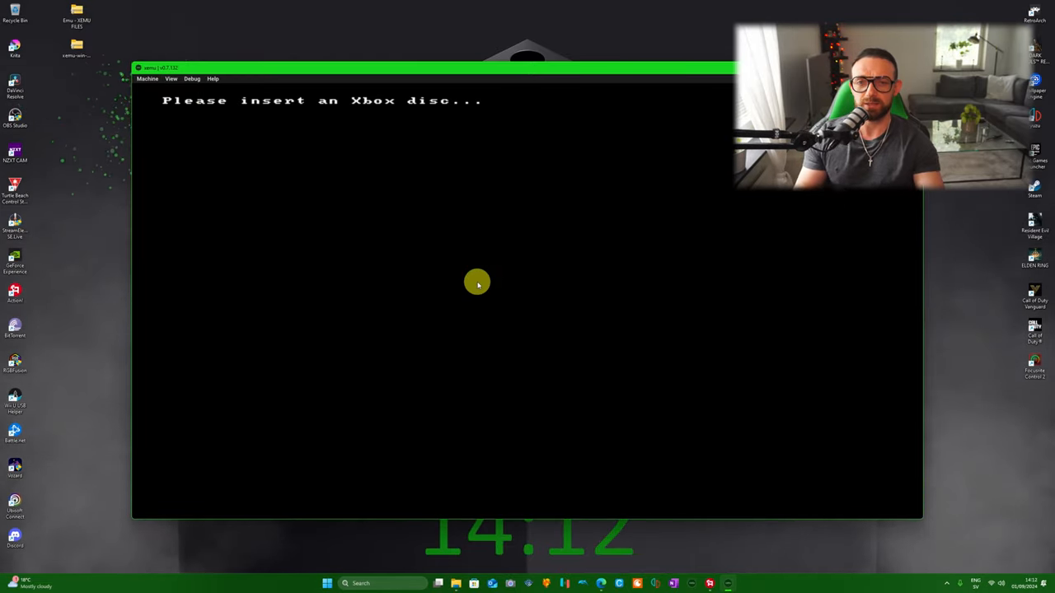
{"action": "mouse_move", "coordinate": [447, 103]}
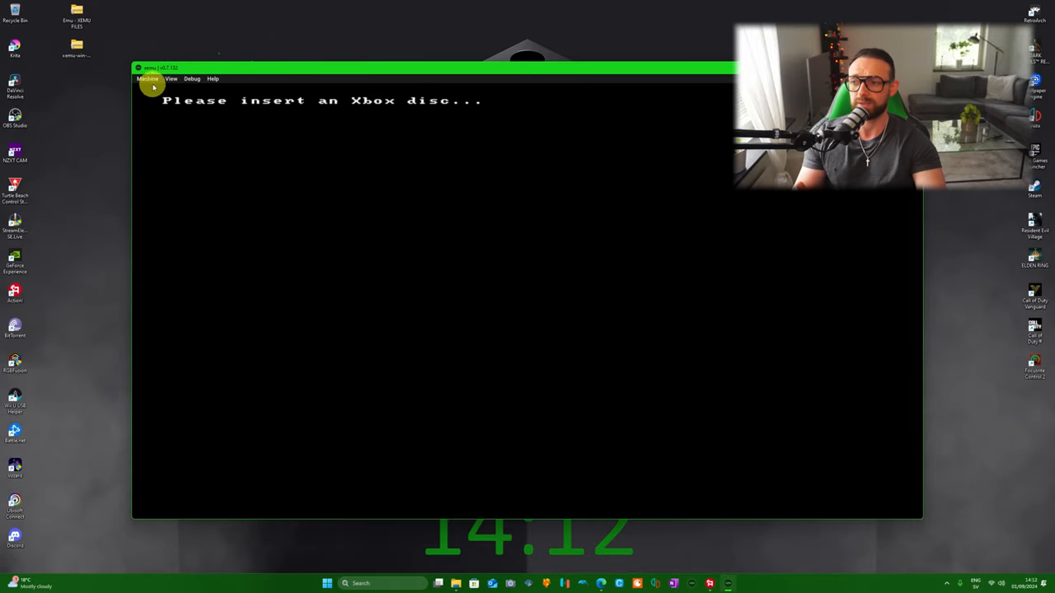
Reset the emulated machine from the Machine menu to boot the loaded Halo disc.
{"action": "left_click", "coordinate": [148, 78]}
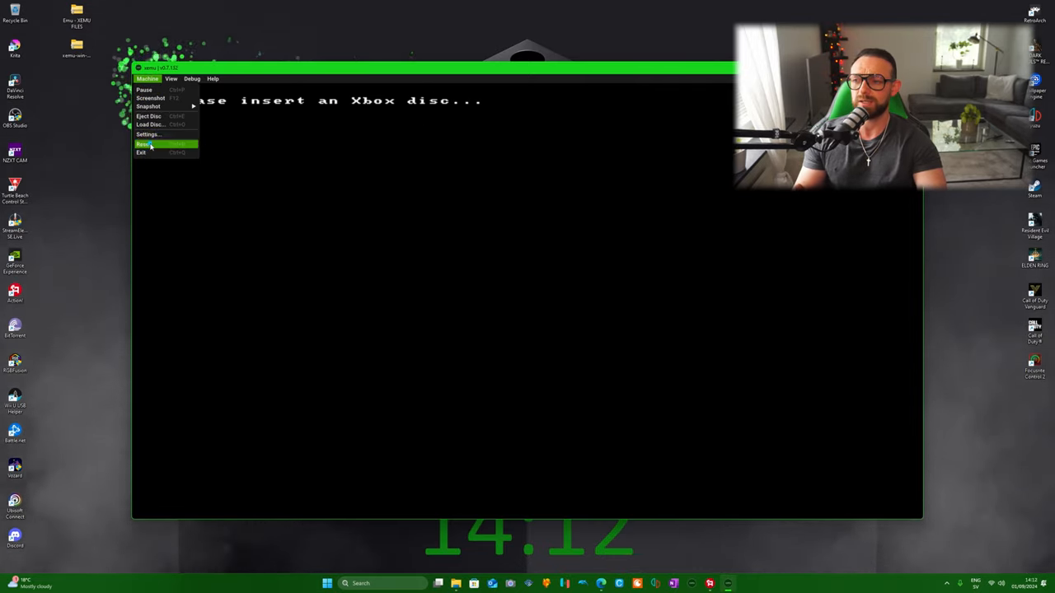
{"action": "left_click", "coordinate": [144, 144]}
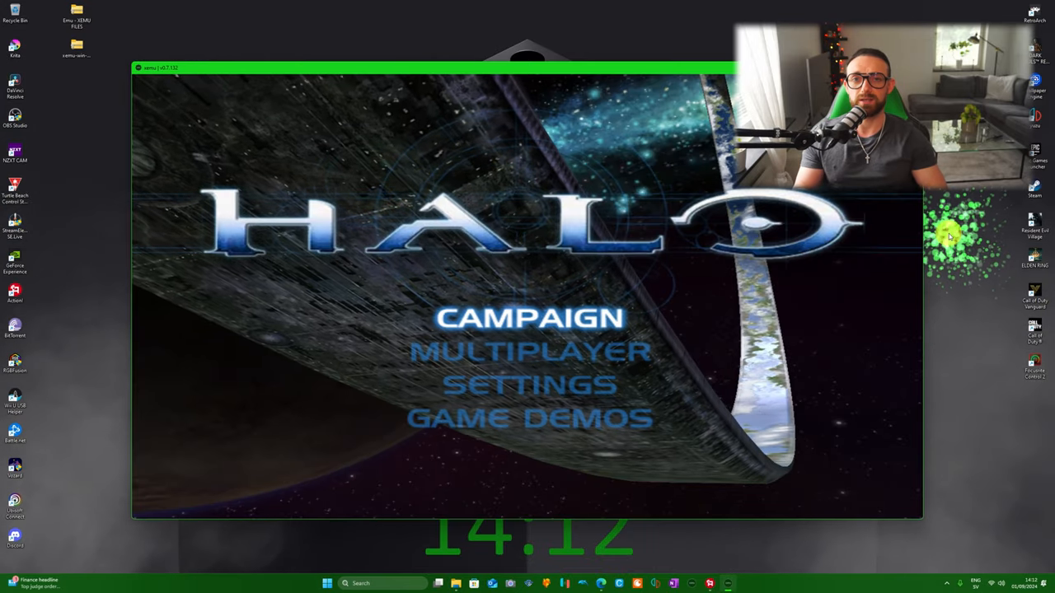